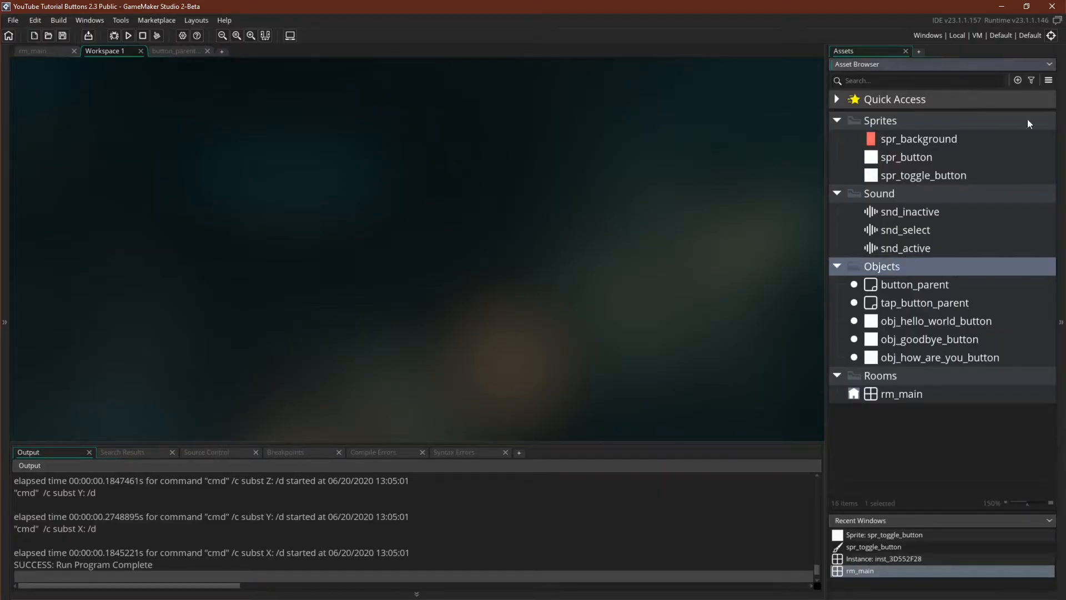
# - Start creating a new asset and choose Objects as its type
pyautogui.click(1019, 80)
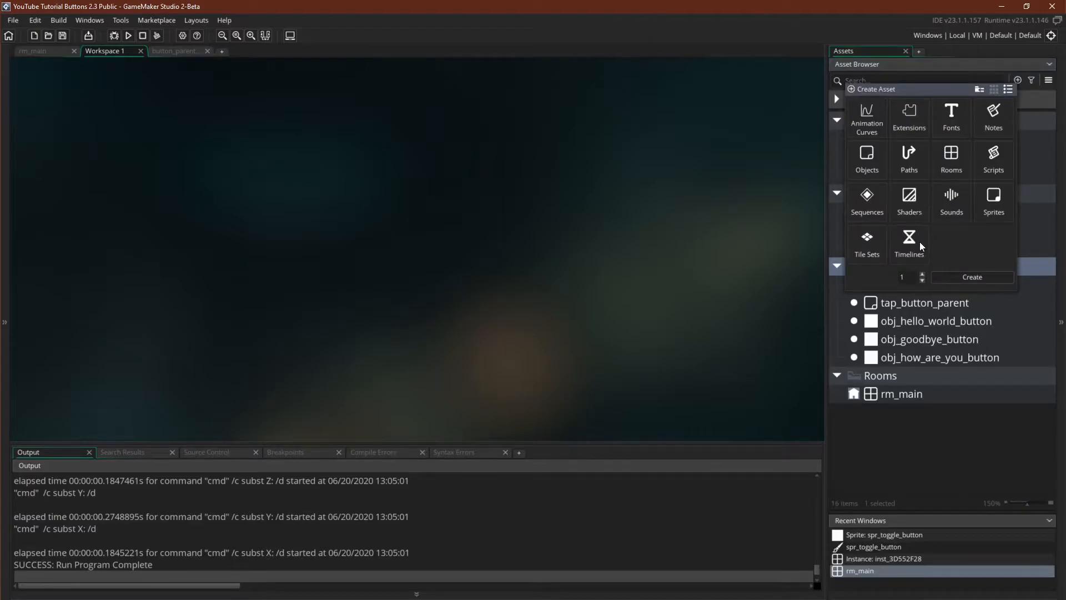
pyautogui.click(867, 159)
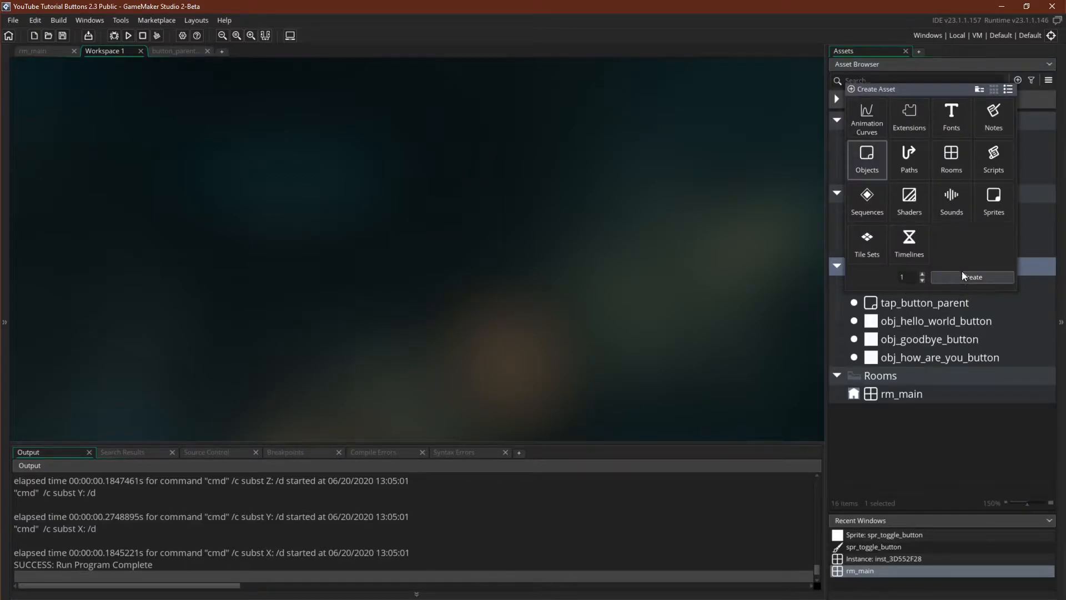
# - Create the object and name it toggle_button_parent, parented to tap_button_parent
pyautogui.click(973, 276)
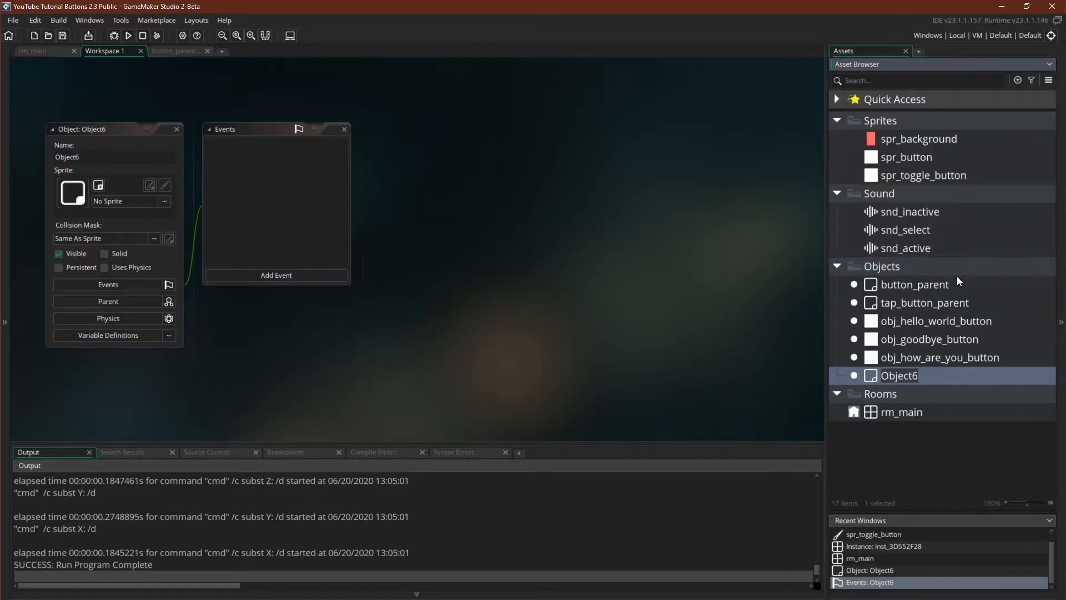
pyautogui.write('toggle_button_parent')
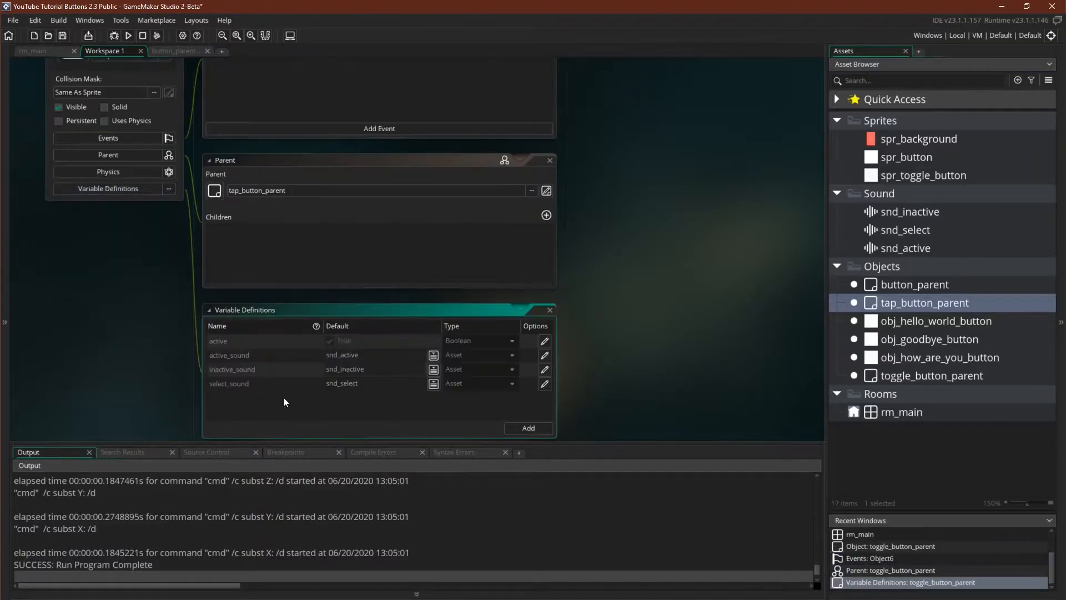
# - Add variable definitions position (Integer) and max_positions with its type
pyautogui.click(528, 428)
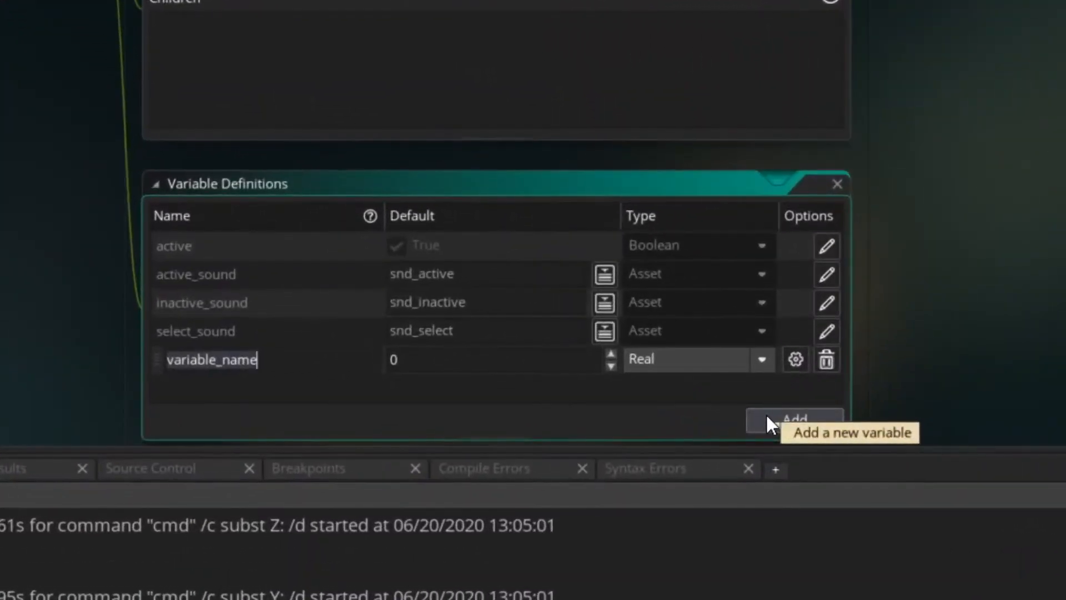
pyautogui.write('pos')
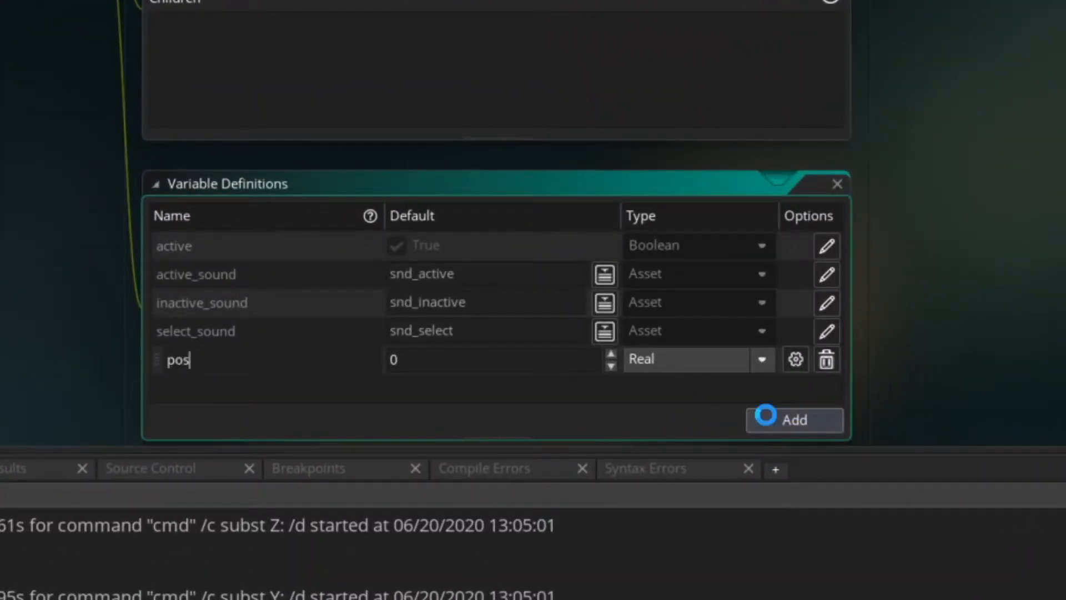
pyautogui.click(761, 358)
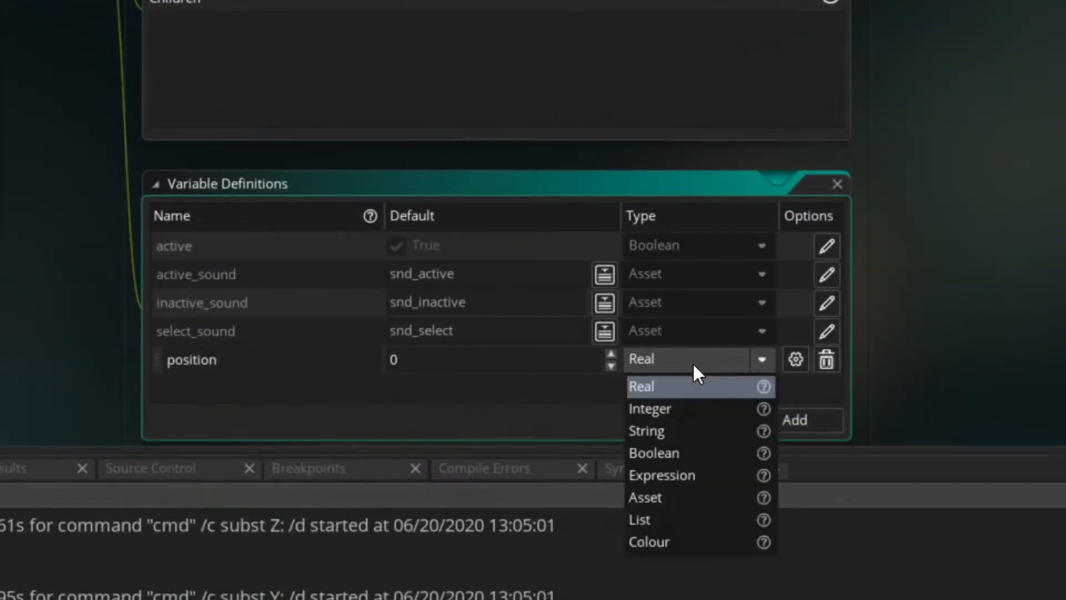
pyautogui.click(650, 407)
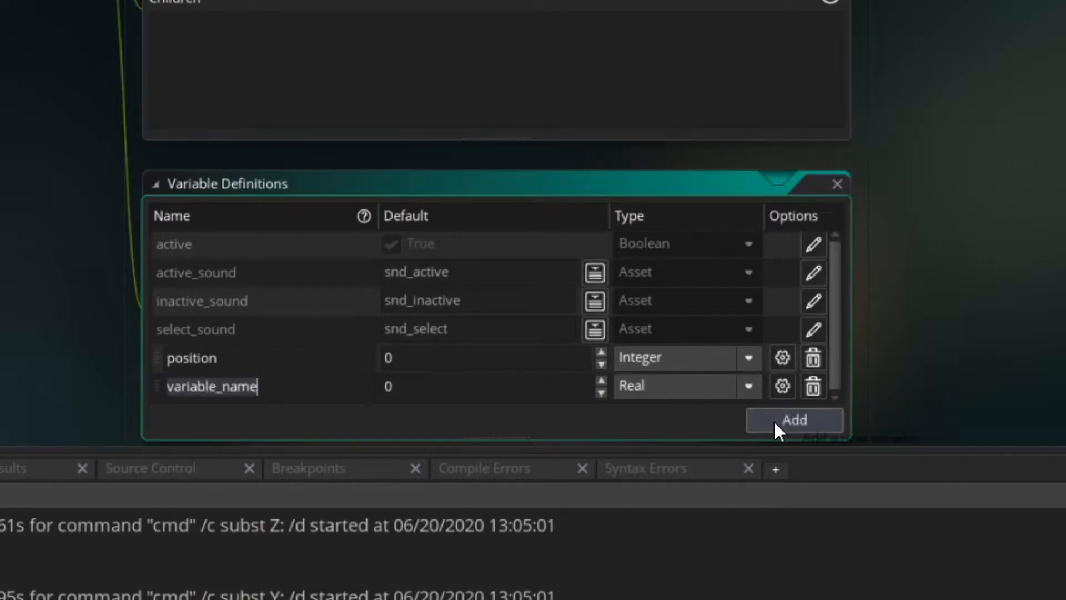
pyautogui.click(793, 420)
pyautogui.write('max_')
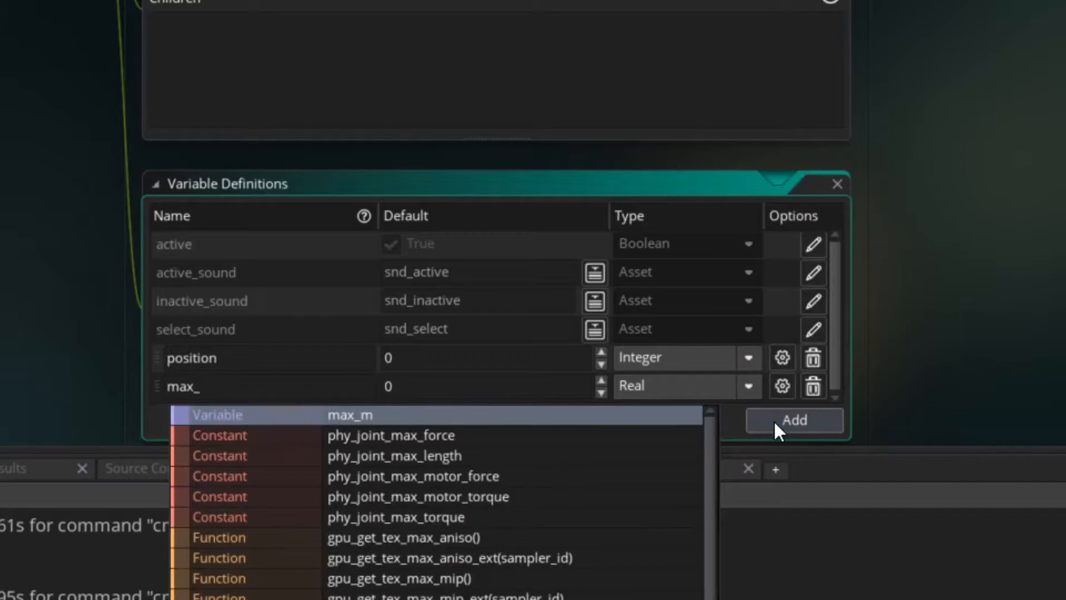
pyautogui.click(748, 385)
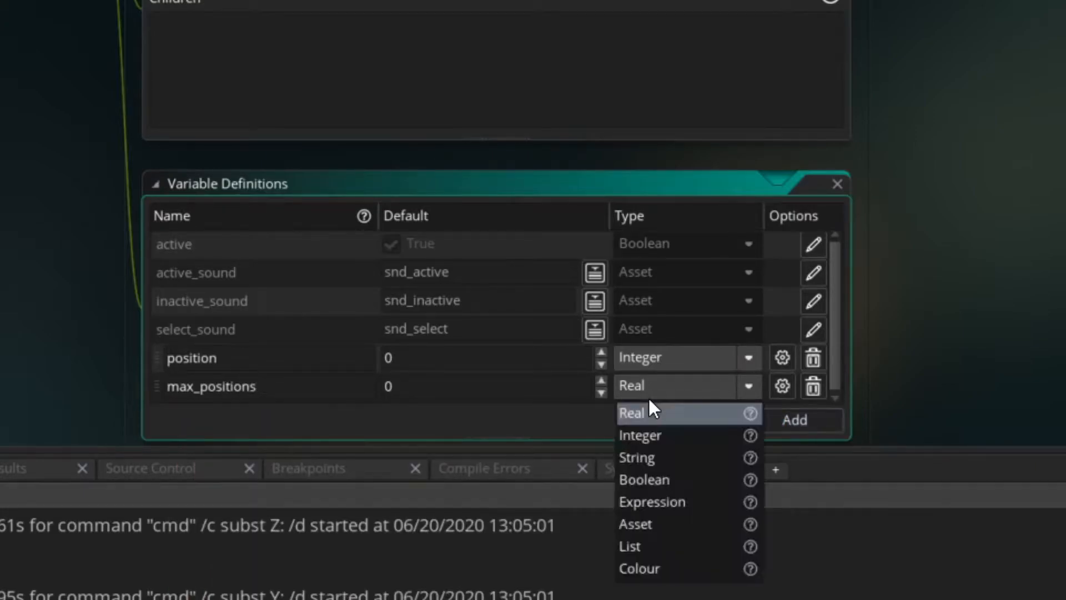
pyautogui.click(640, 434)
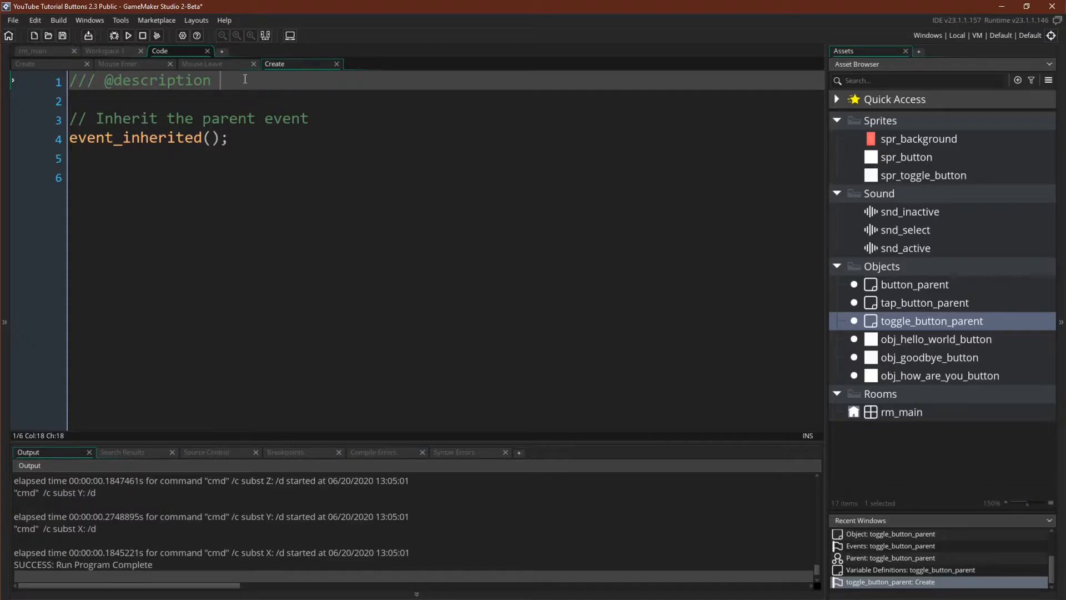
# - Describe the Create event as 'Toggle Button Parent - Inherit'
pyautogui.write('Tog')
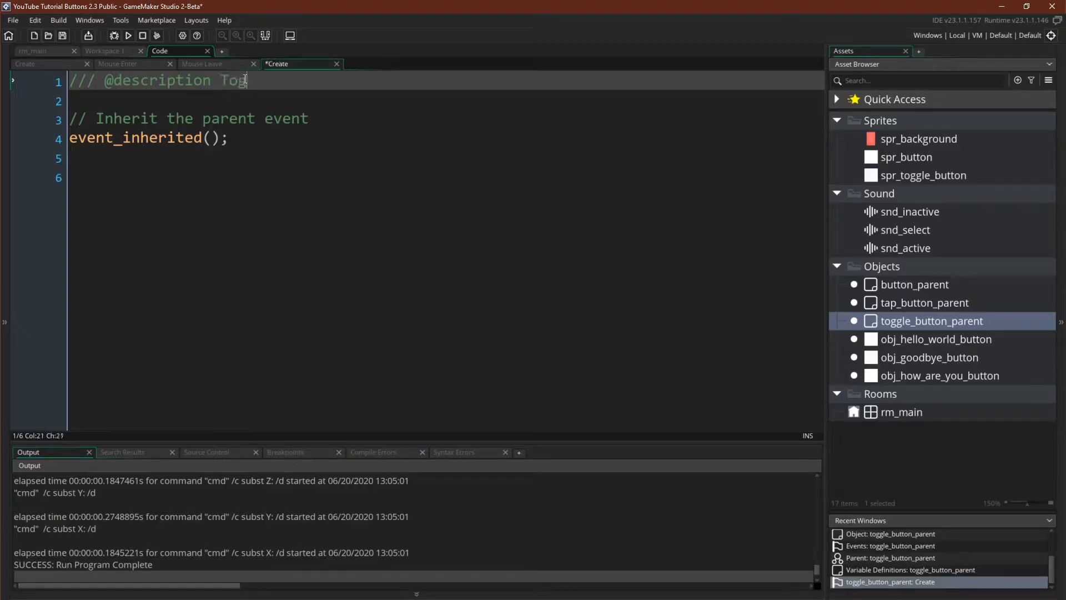
pyautogui.write('ggle Button')
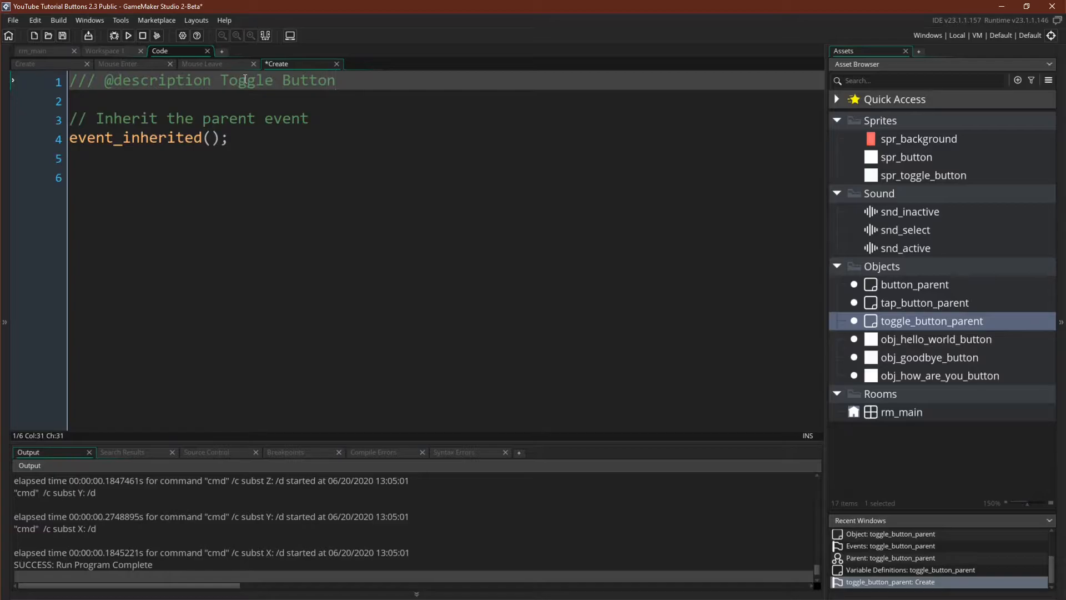
pyautogui.write('Parent - Inherit')
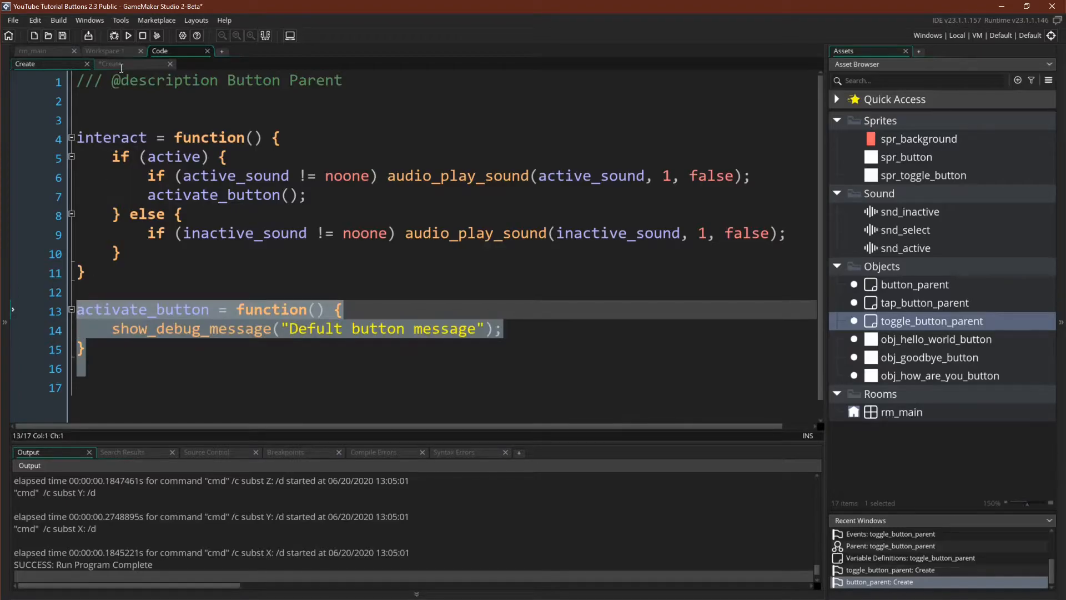
# - Override activate_button with position = (position + 1) mod max_positions;
pyautogui.click(111, 64)
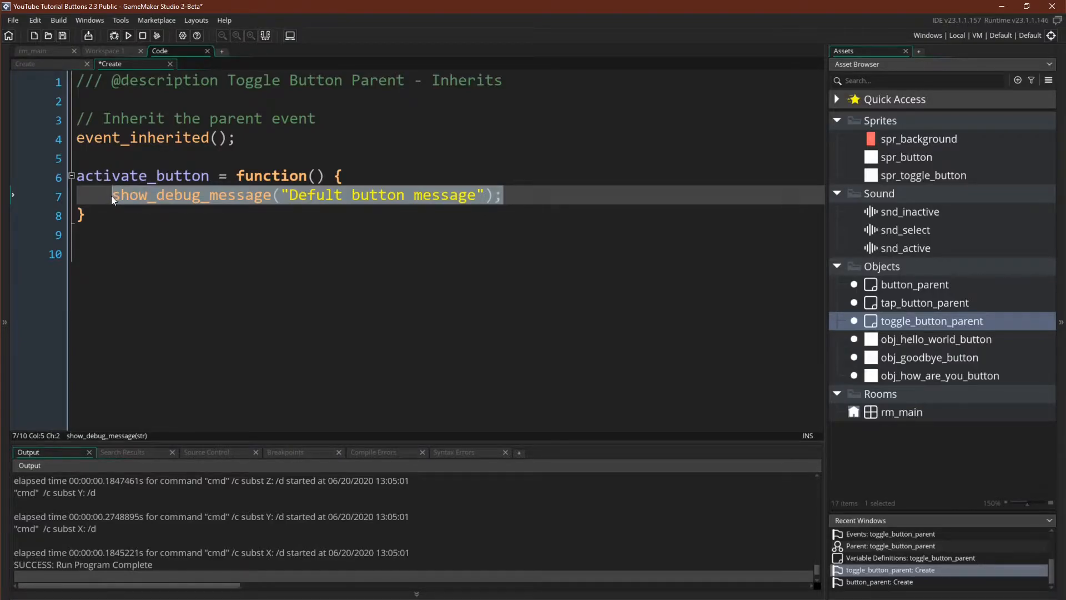
pyautogui.write('position')
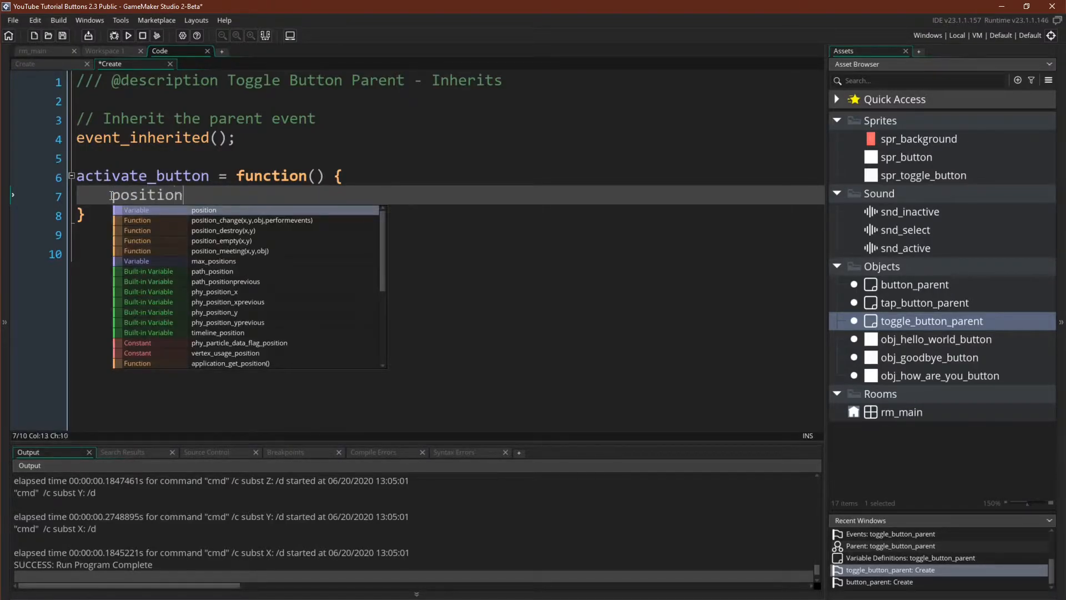
pyautogui.write('= (po')
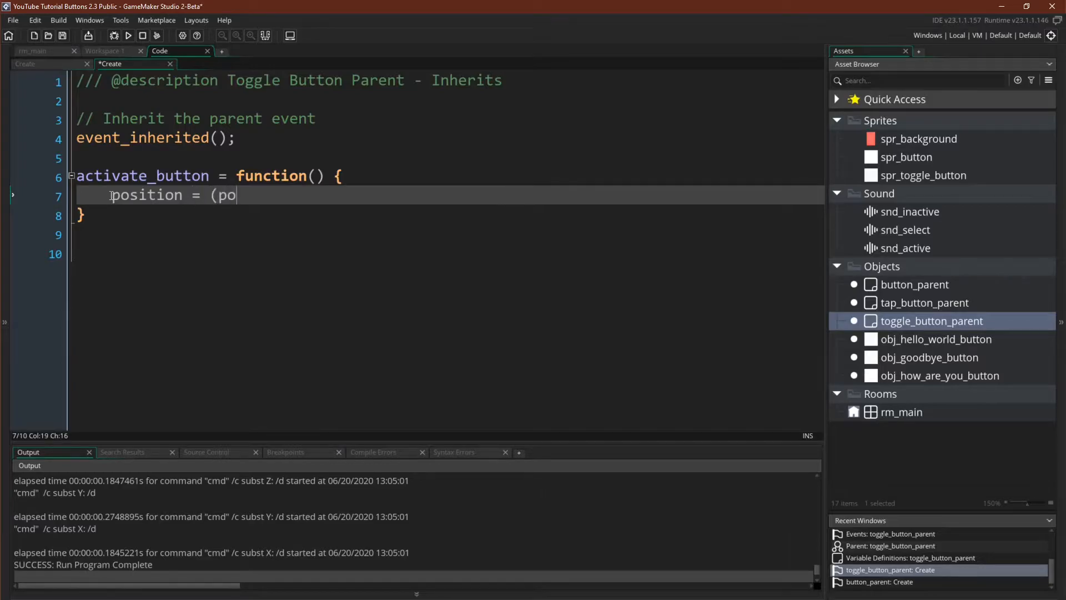
pyautogui.write('sition + 1) mod max')
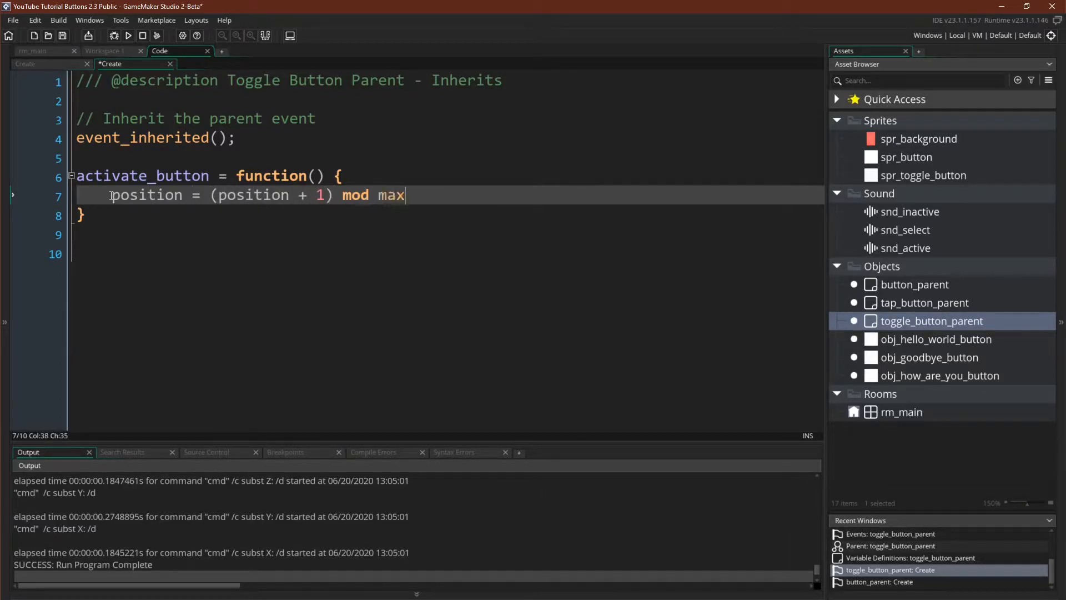
pyautogui.write('_positions;')
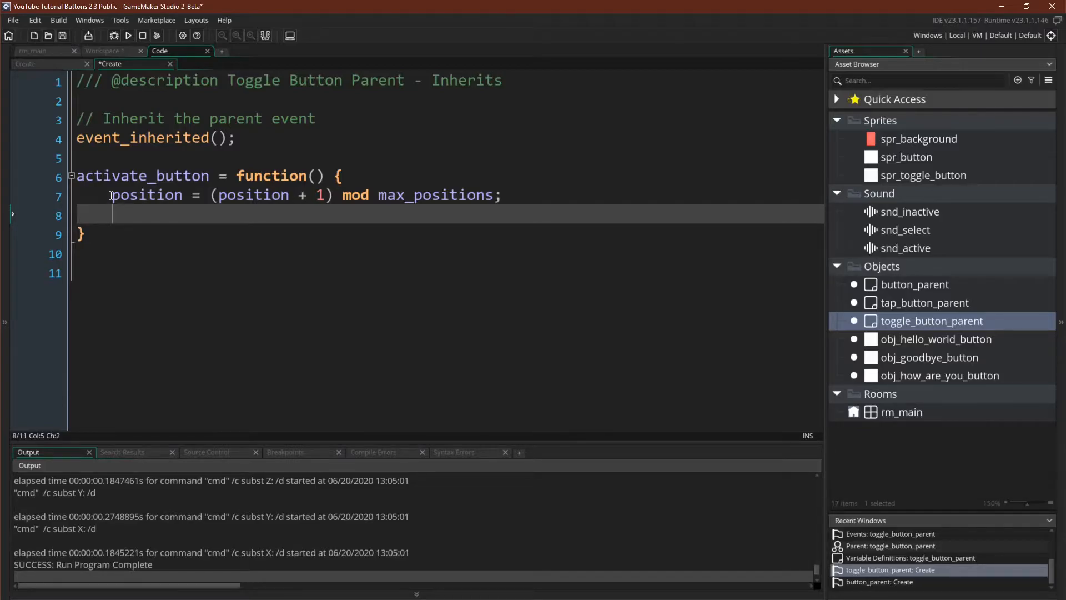
# - Call update_button(); from inside activate_button
pyautogui.write('upd')
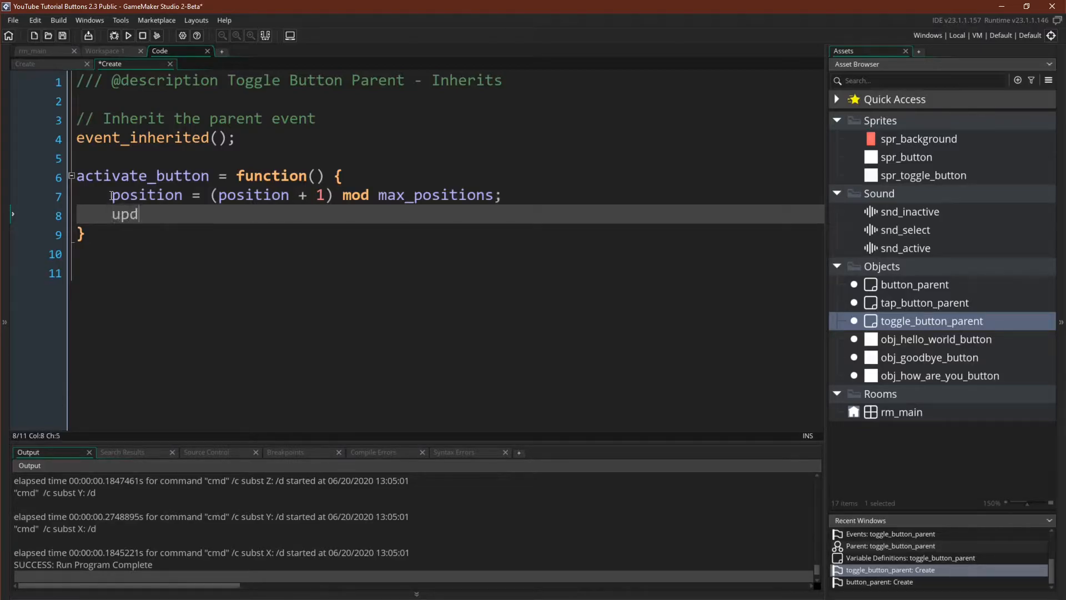
pyautogui.write('ate_button')
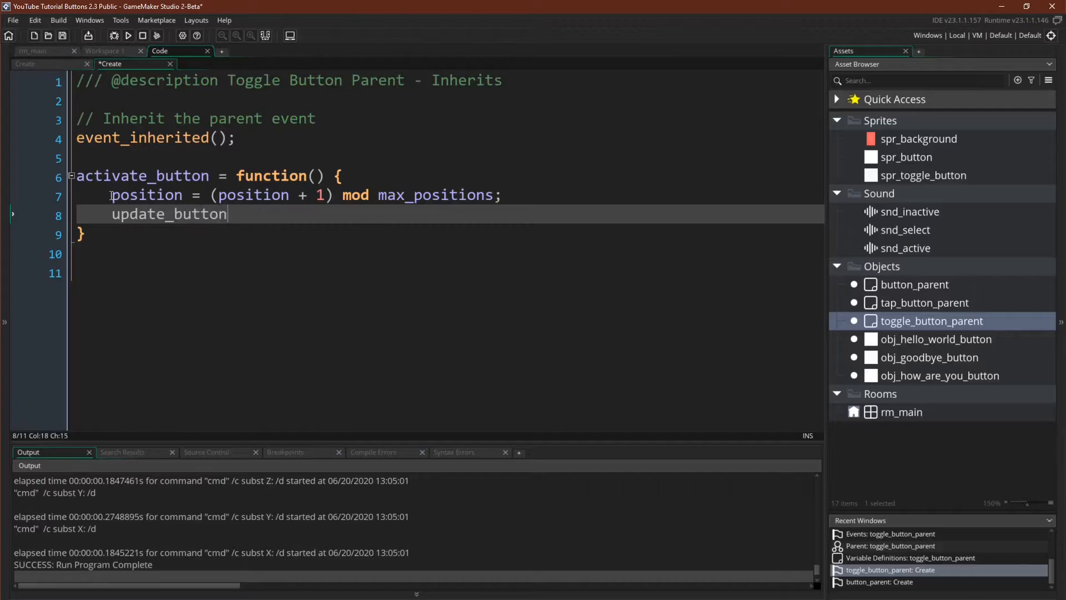
pyautogui.write('();')
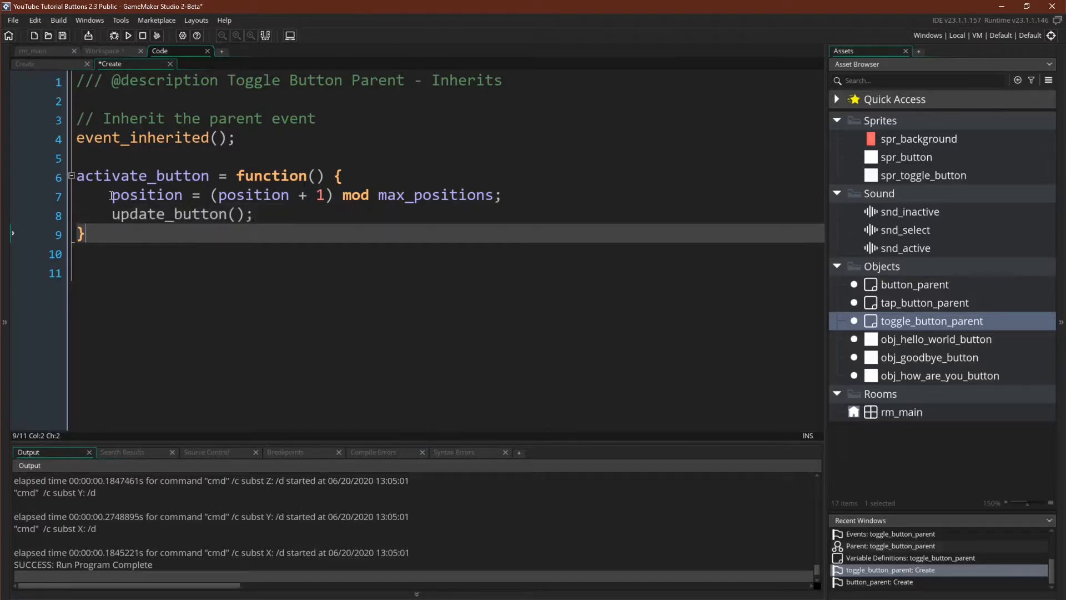
# - Define update_button as a function showing the debug message 'Default button update'
pyautogui.write('update_')
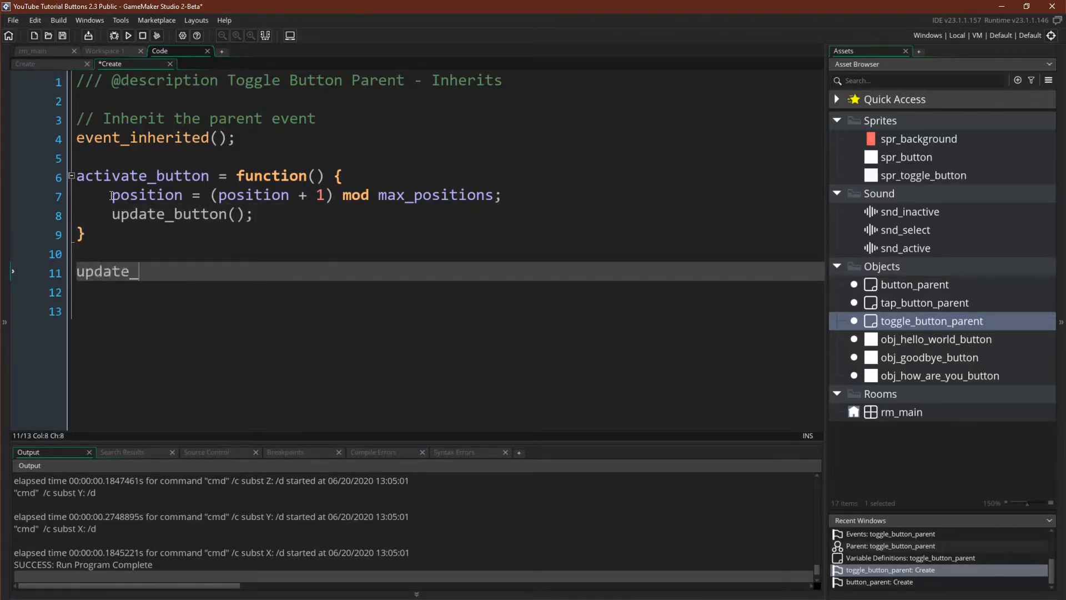
pyautogui.write('button =')
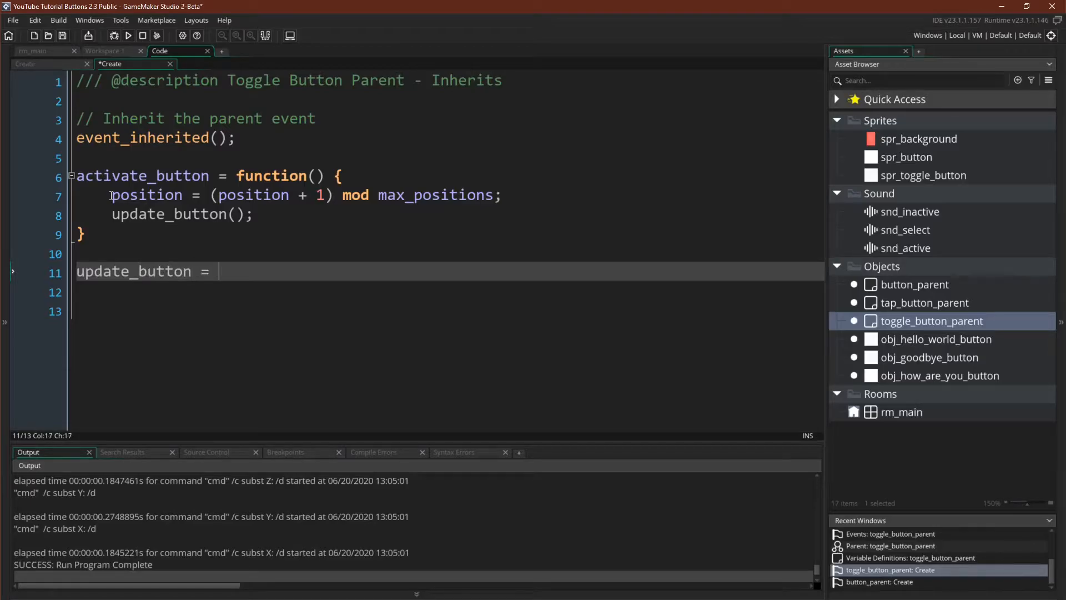
pyautogui.write('function() {}')
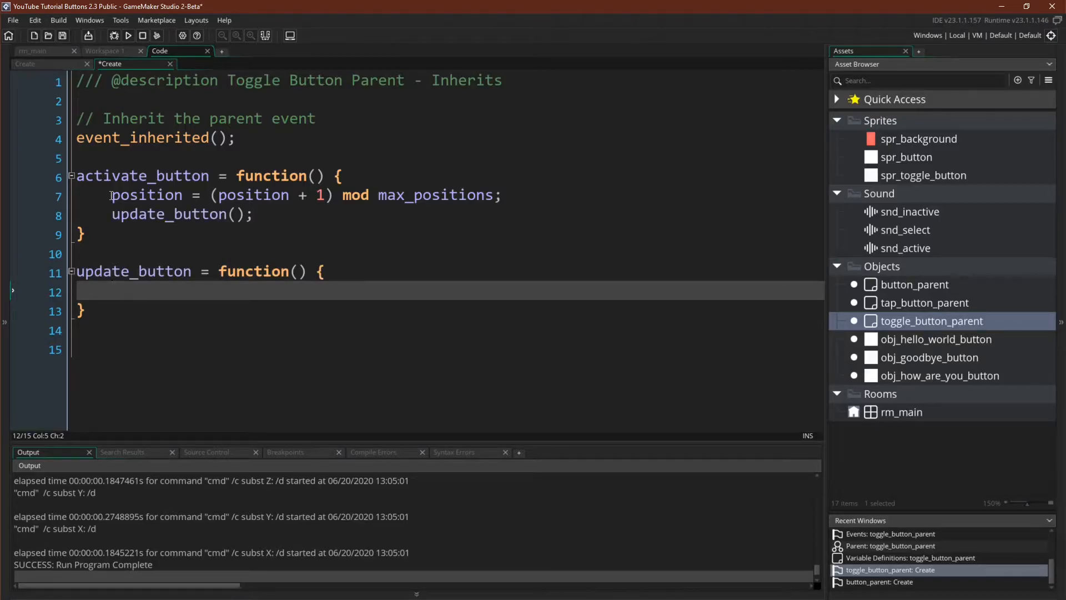
pyautogui.write('show_')
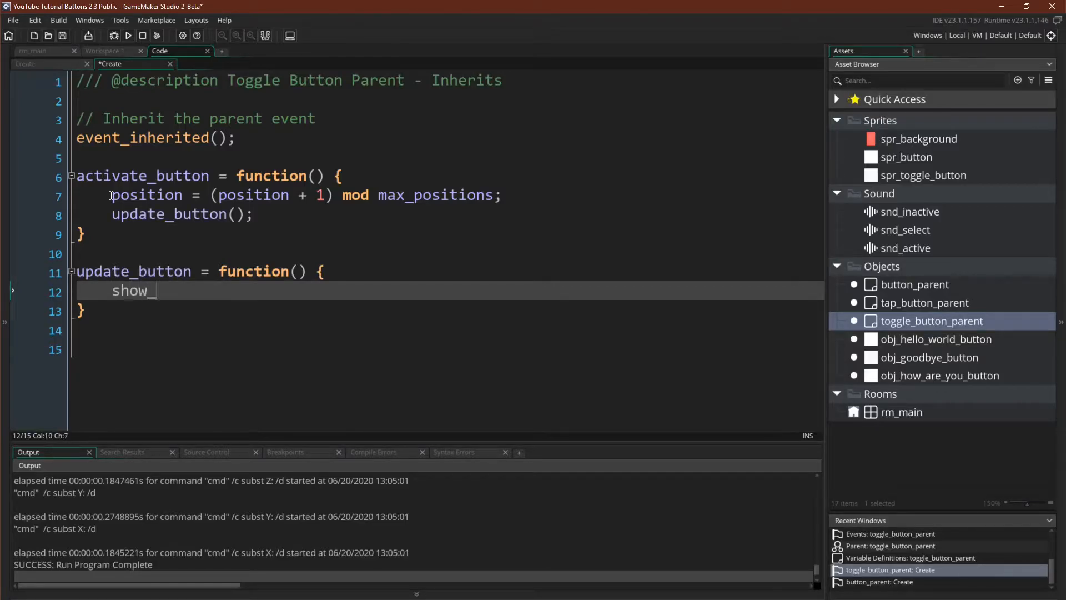
pyautogui.write('debug_messag')
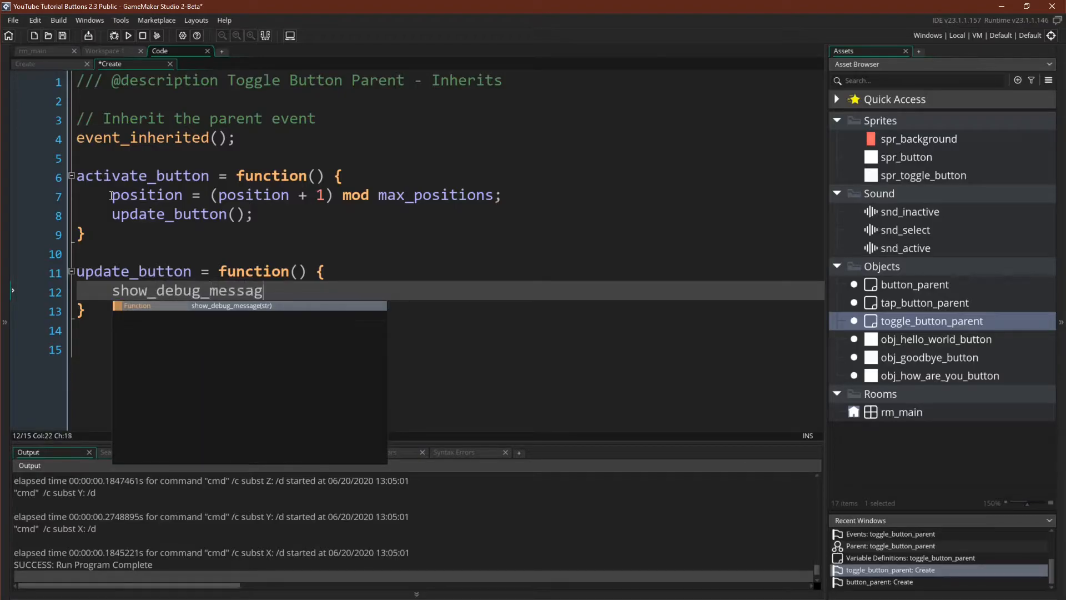
pyautogui.write('("')
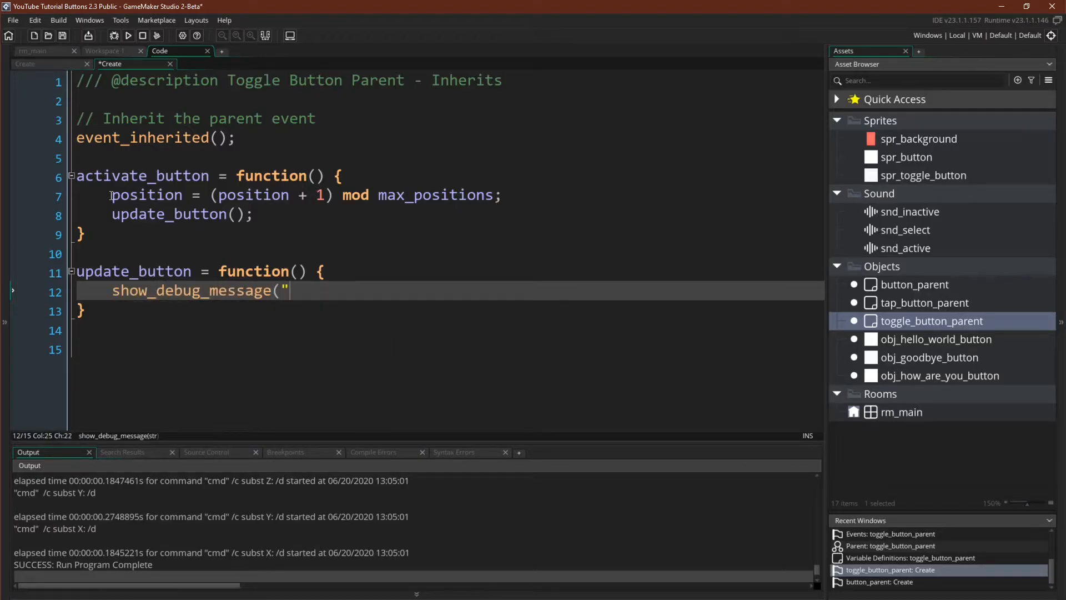
pyautogui.write('Default button upd')
pyautogui.write('obj_to')
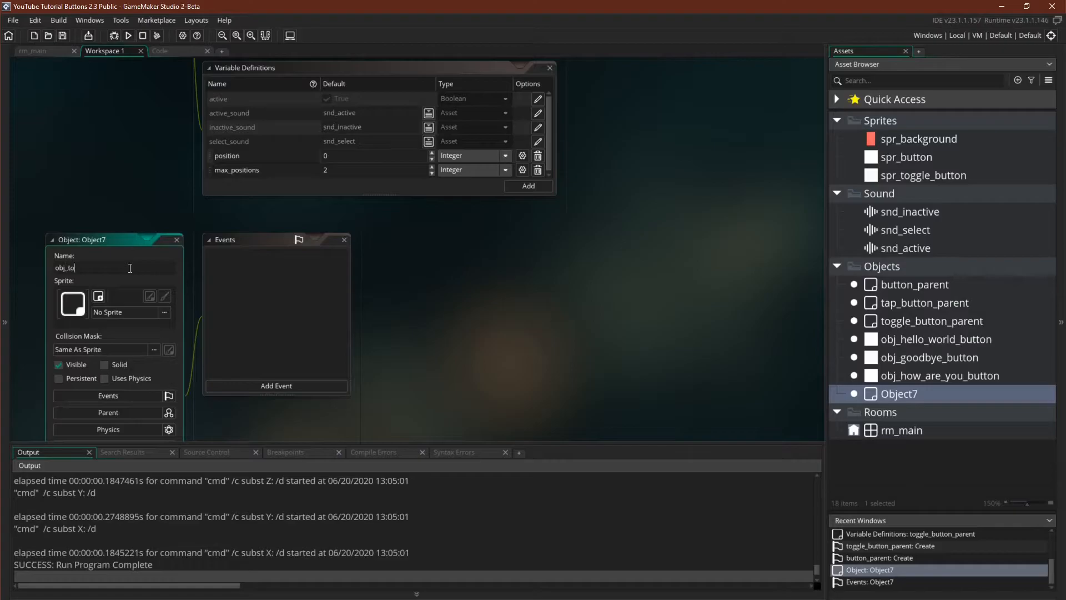
# - Name the new object obj_toggle_button, parented to toggle_button_parent
pyautogui.write('ggle_button')
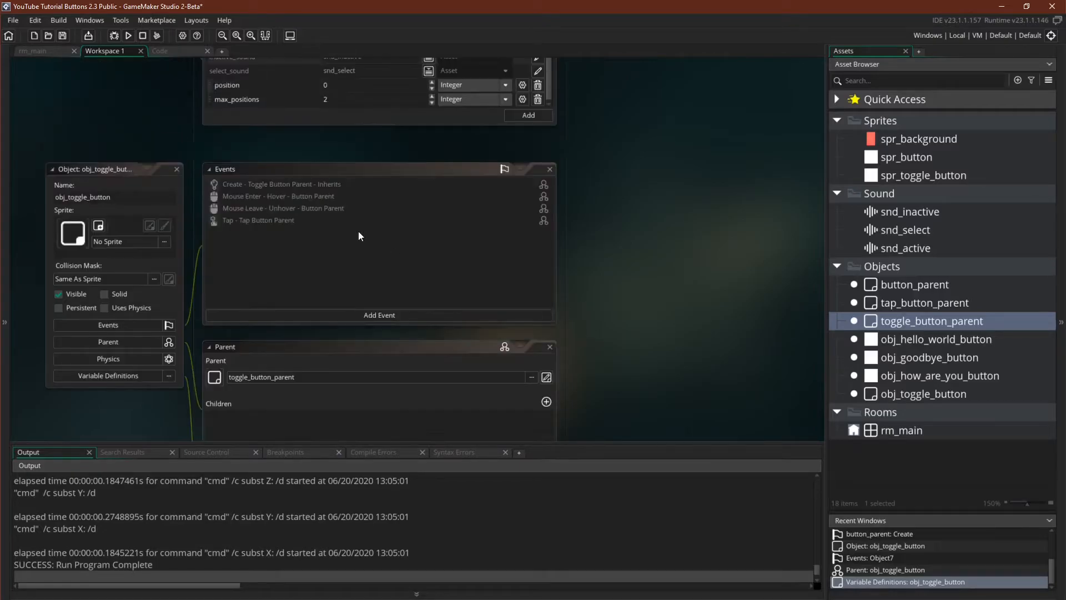
# - Give obj_toggle_button its own inheriting Create event with an 'Inherits' description
pyautogui.rightClick(281, 183)
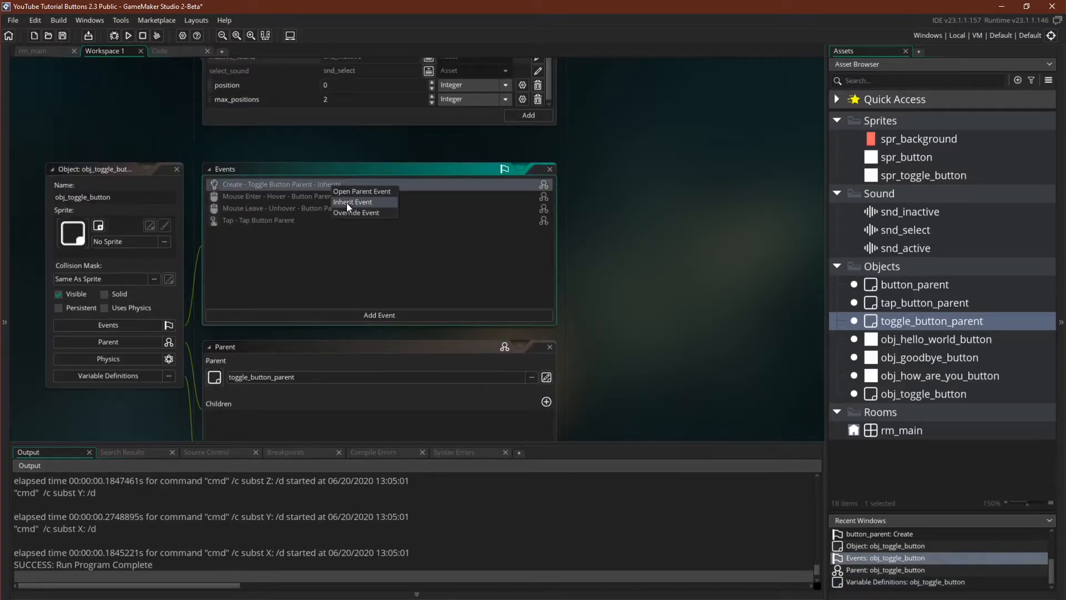
pyautogui.click(353, 202)
pyautogui.write('/// @description Toggle Button - In')
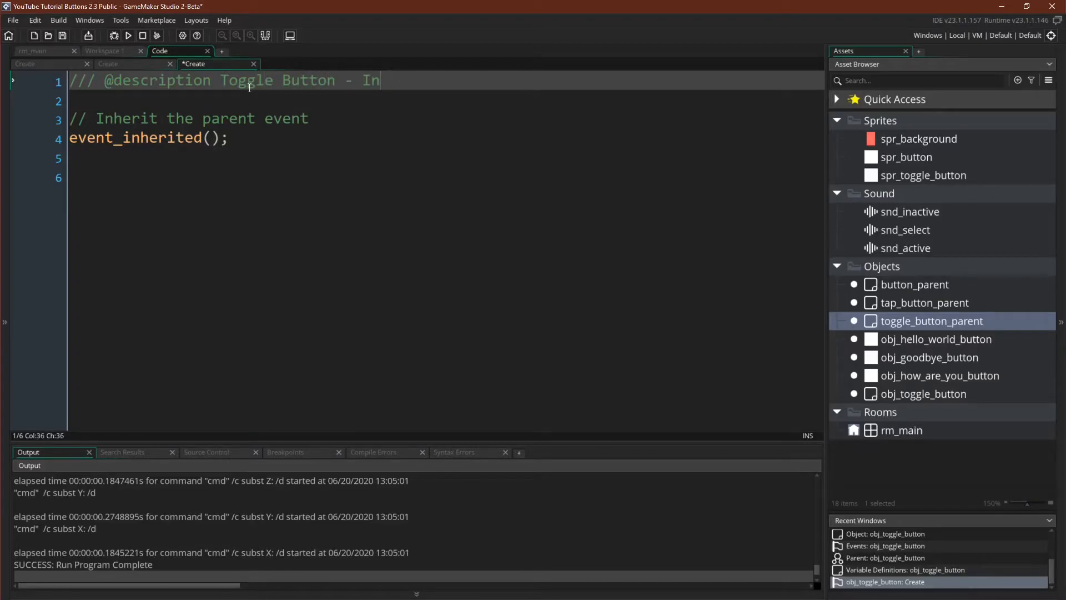
pyautogui.write('herits')
pyautogui.write('update_button = function() {')
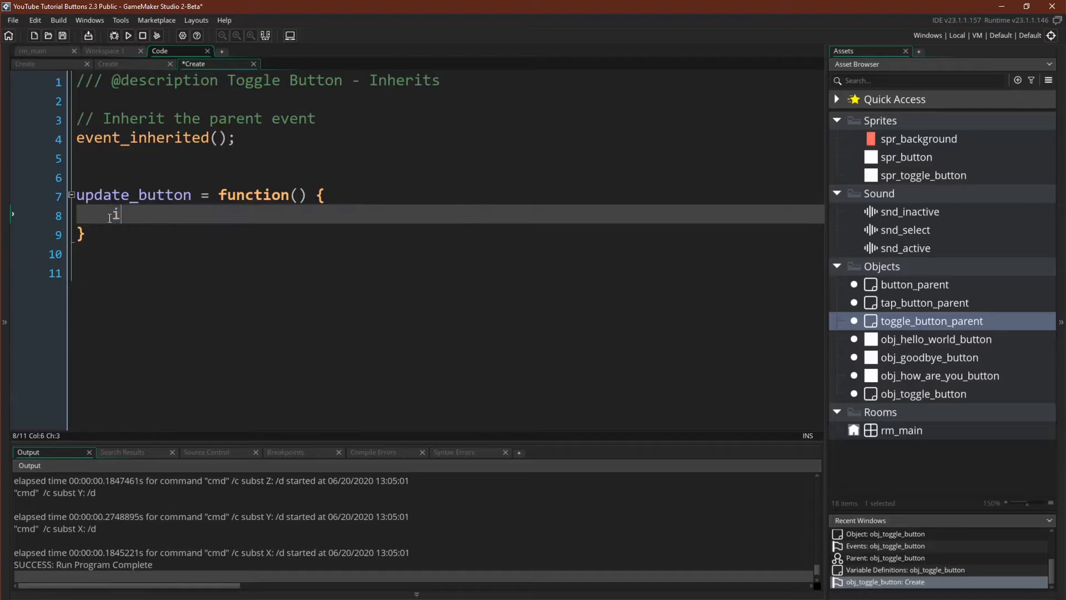
# - Override update_button with image_index = position; and bring up spr_toggle_button
pyautogui.write('mage_index =')
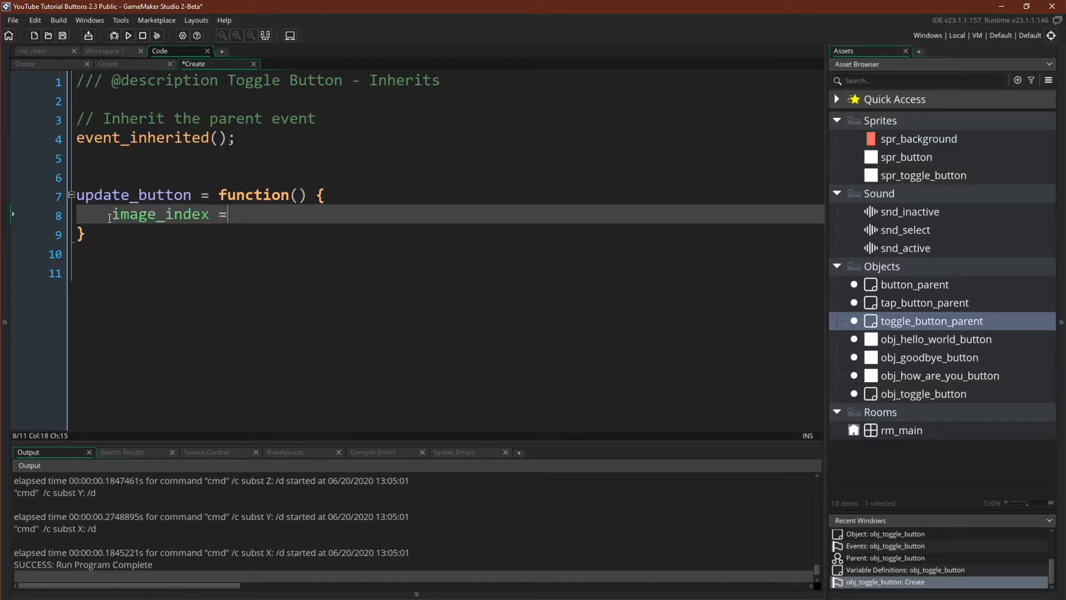
pyautogui.write('position;')
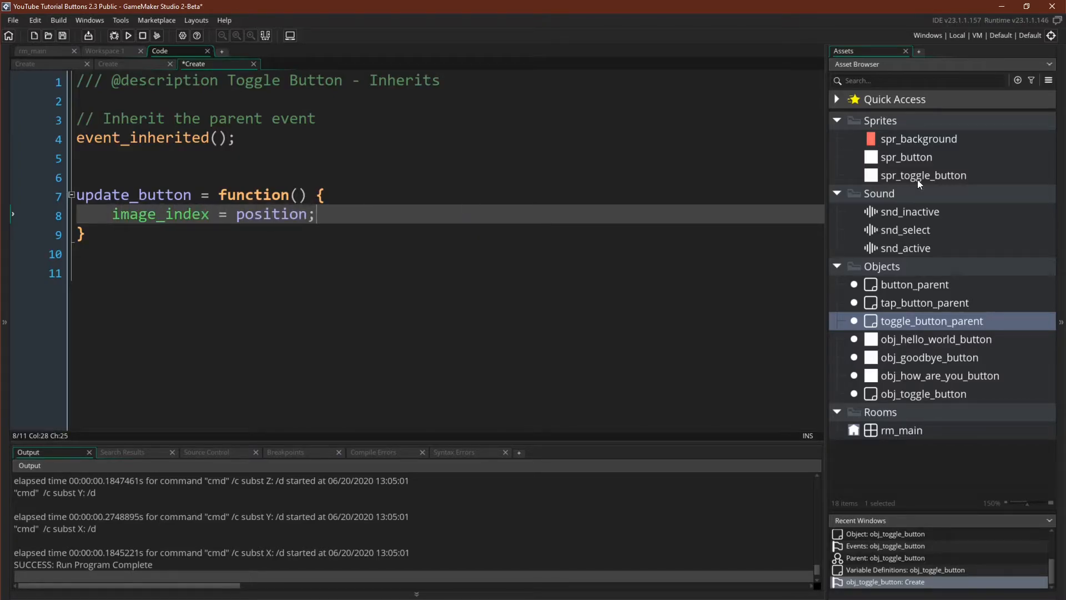
pyautogui.doubleClick(923, 174)
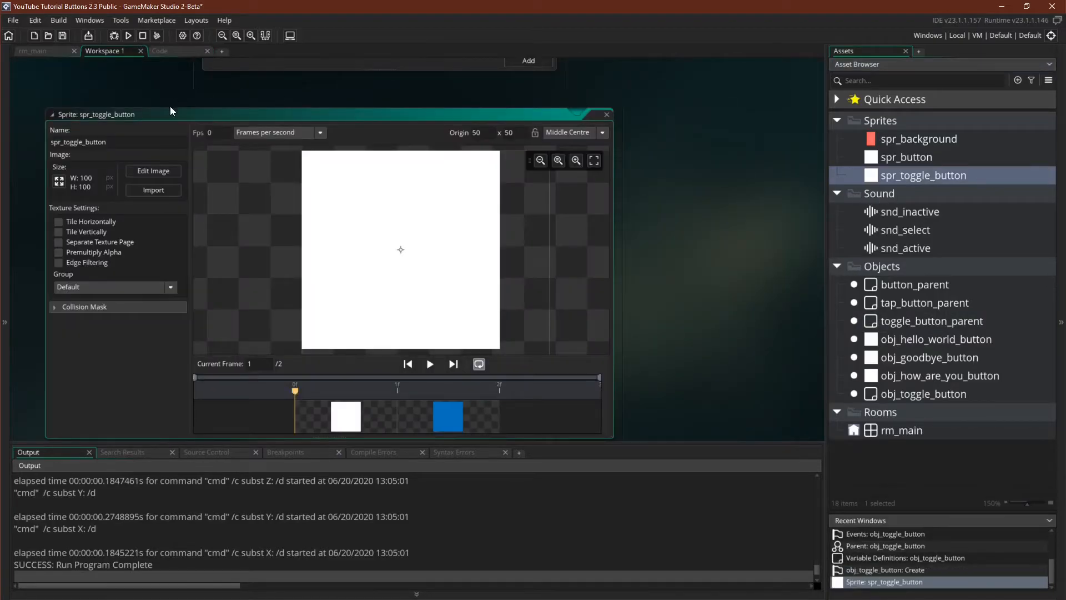
pyautogui.moveTo(337, 427)
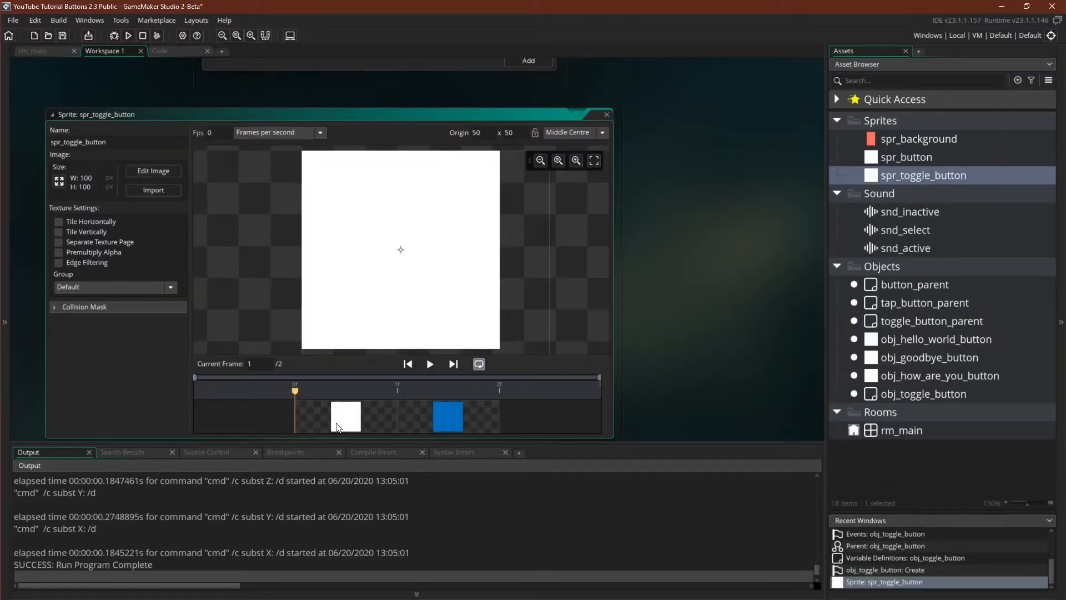
pyautogui.moveTo(644, 411)
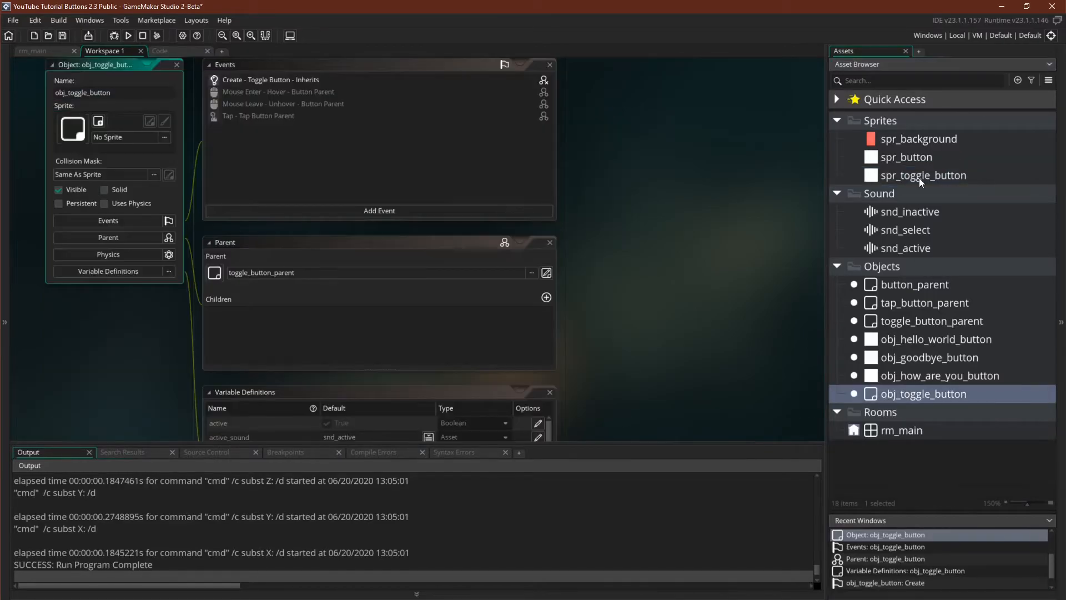
# - Bring up rm_main in the room editor
pyautogui.click(923, 174)
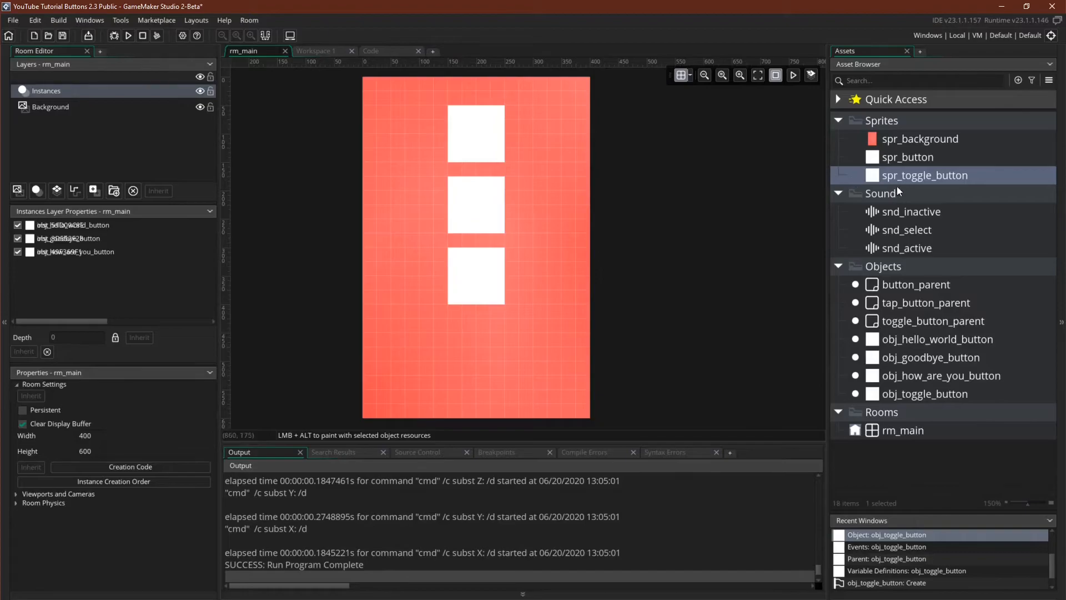
# - Place obj_toggle_button in rm_main, run the game and tap the toggle button
pyautogui.click(477, 376)
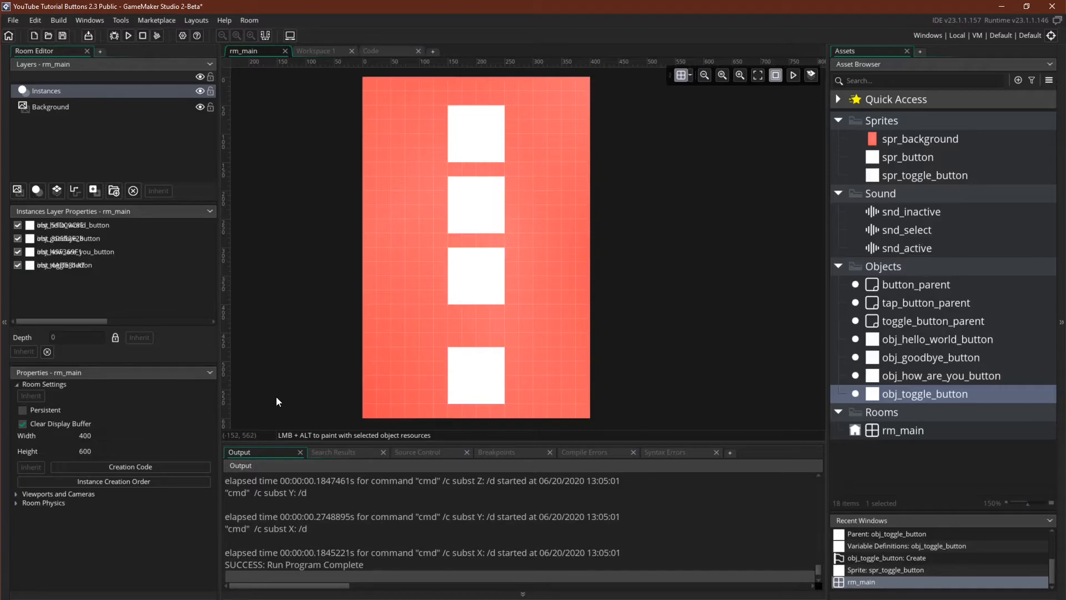
pyautogui.click(127, 36)
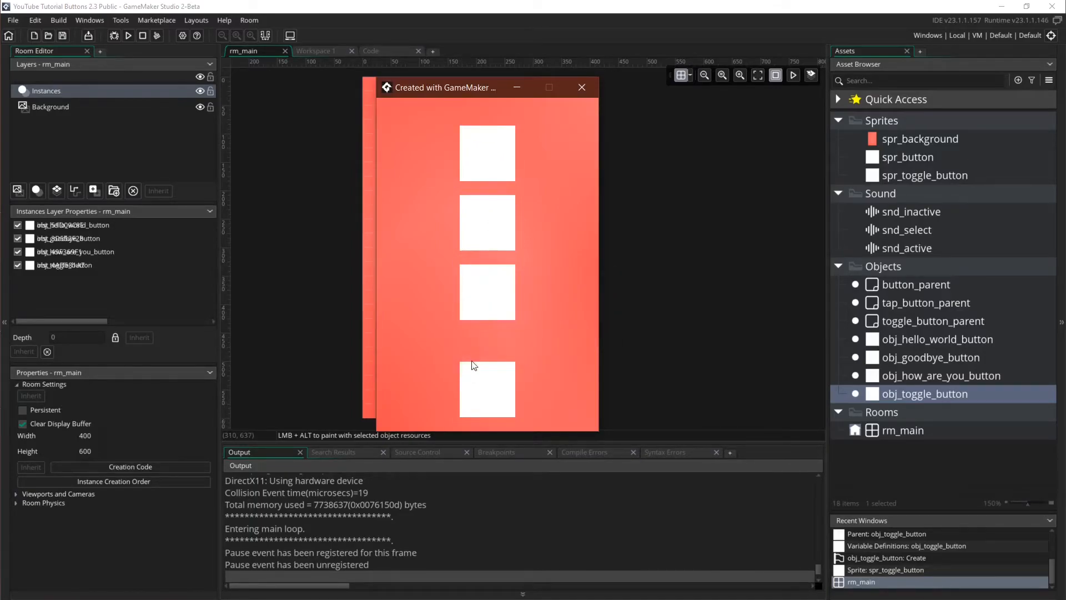
pyautogui.click(486, 390)
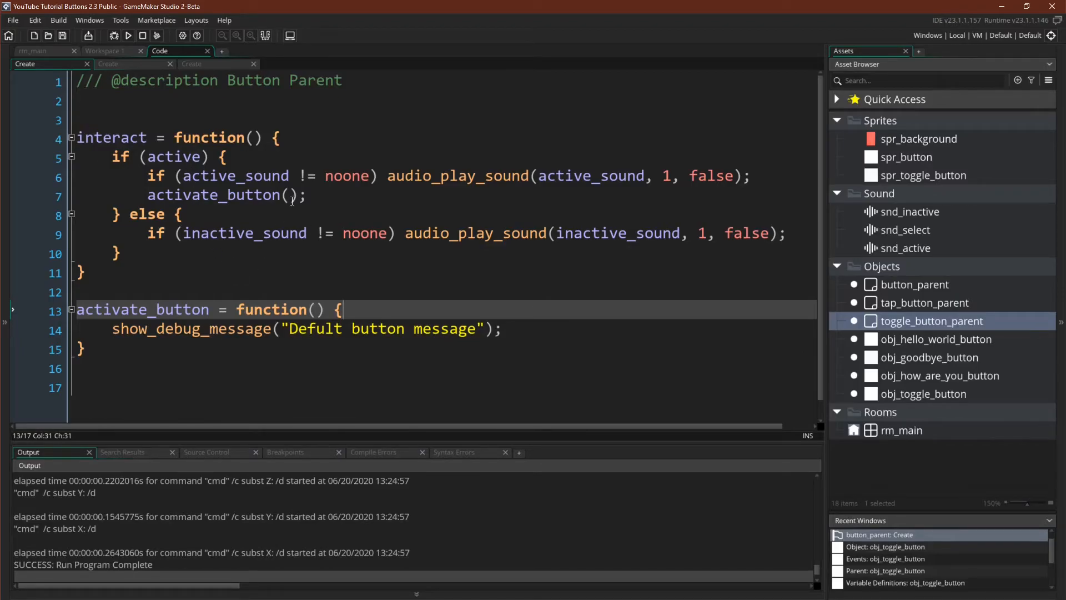
pyautogui.moveTo(302, 274)
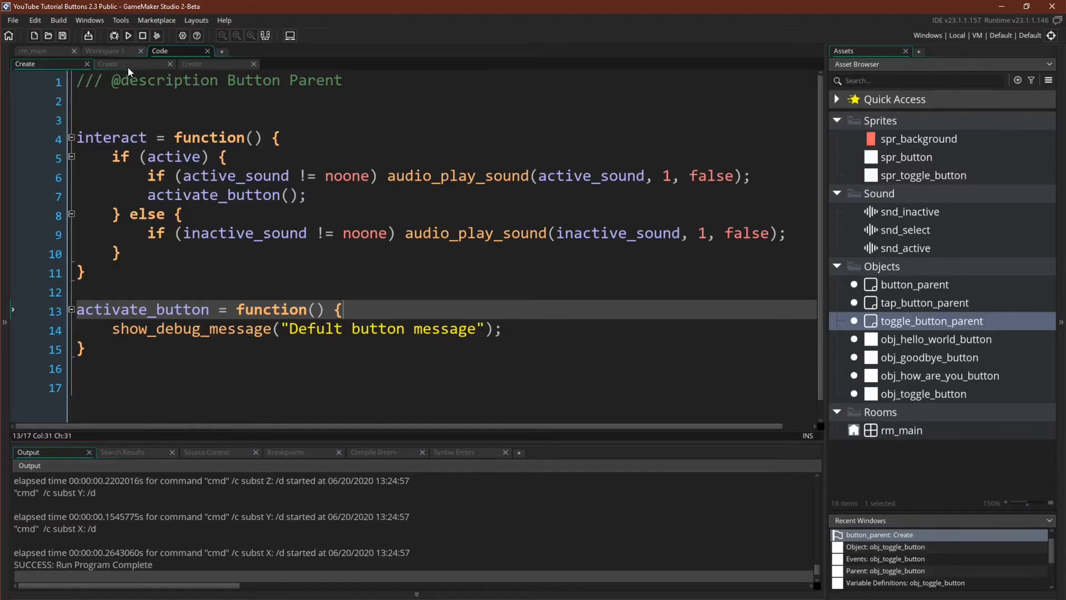
# - Bring the toggle_button_parent Create code with activate_button and update_button back on screen for review
pyautogui.click(108, 63)
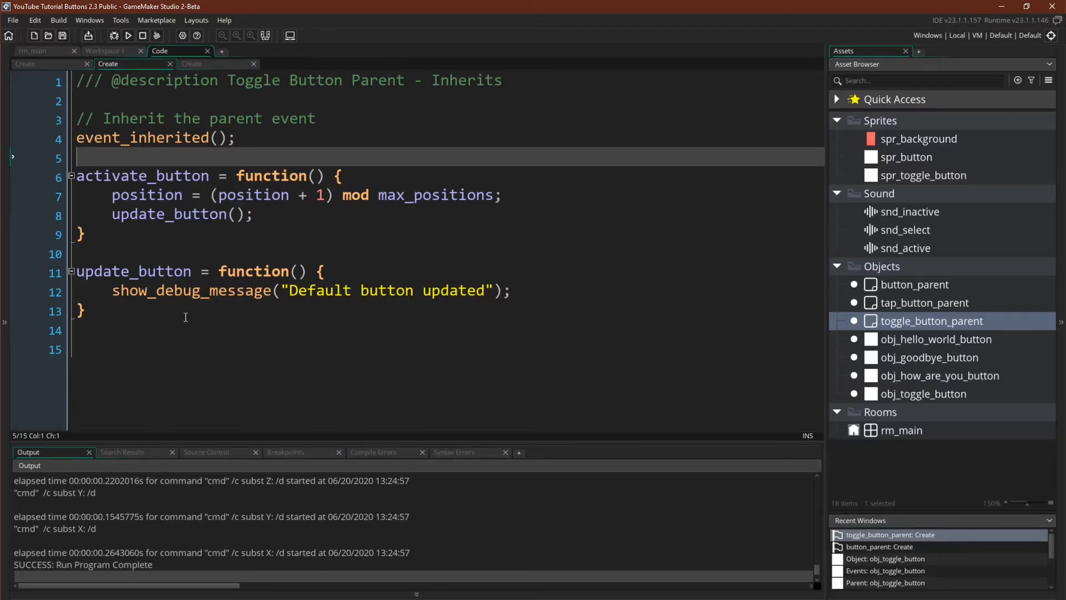
pyautogui.moveTo(342, 378)
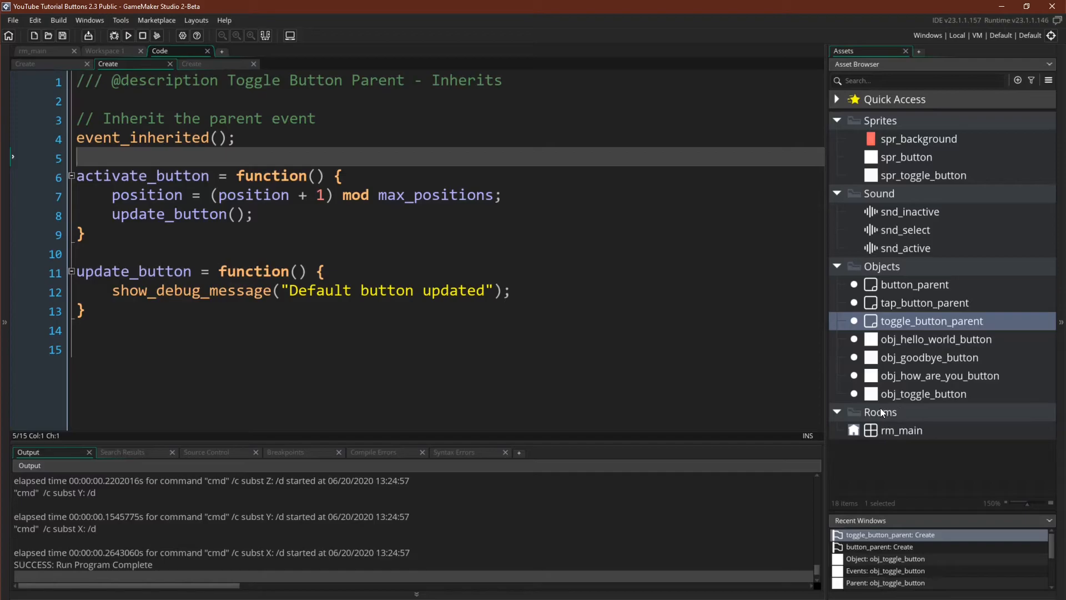
pyautogui.moveTo(762, 385)
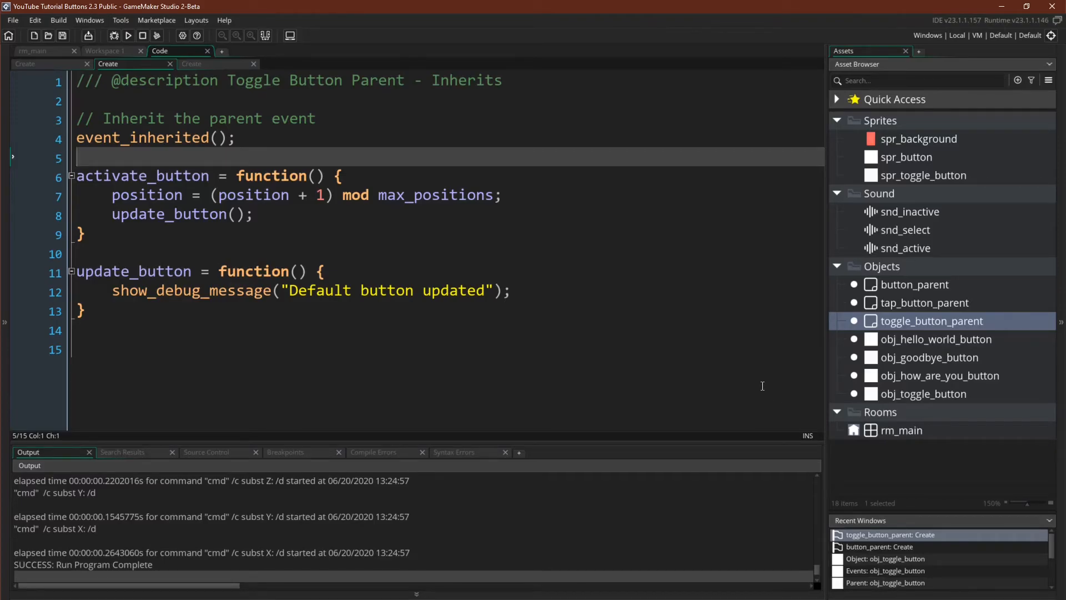
pyautogui.moveTo(750, 361)
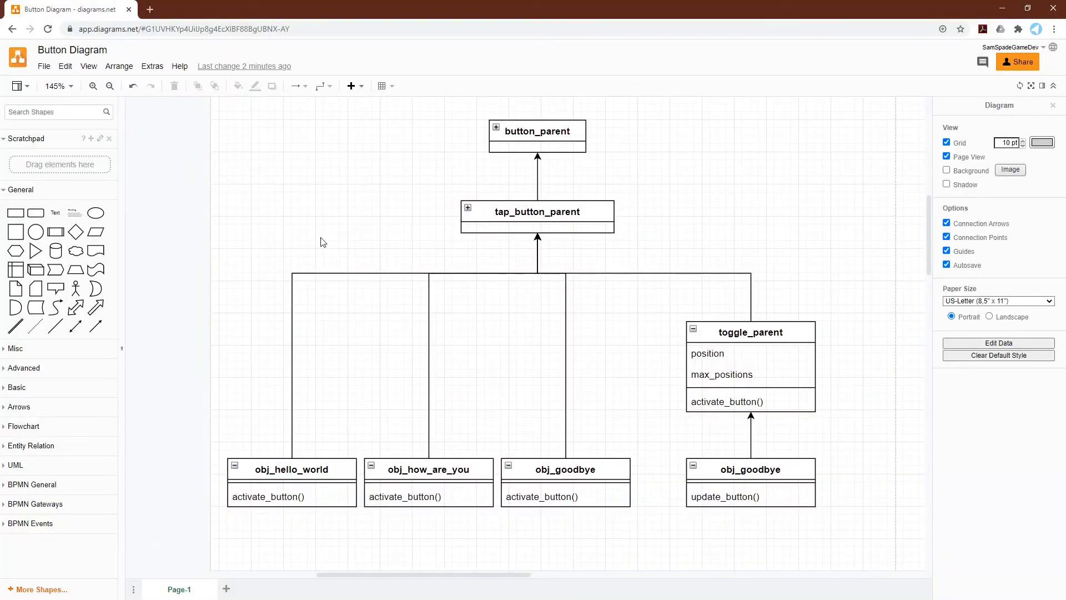
pyautogui.moveTo(526, 117)
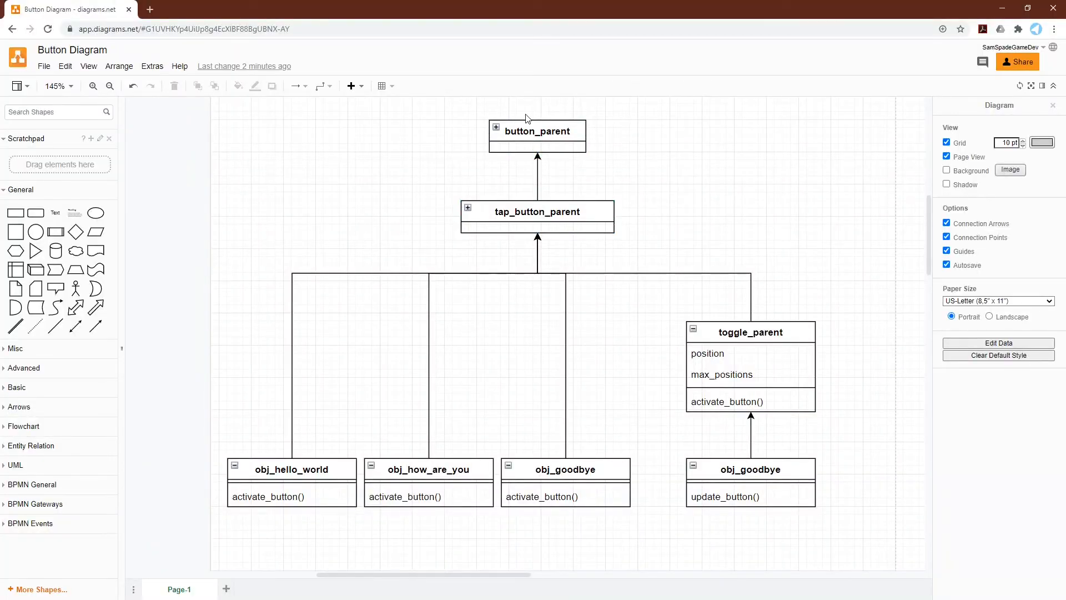
pyautogui.moveTo(633, 215)
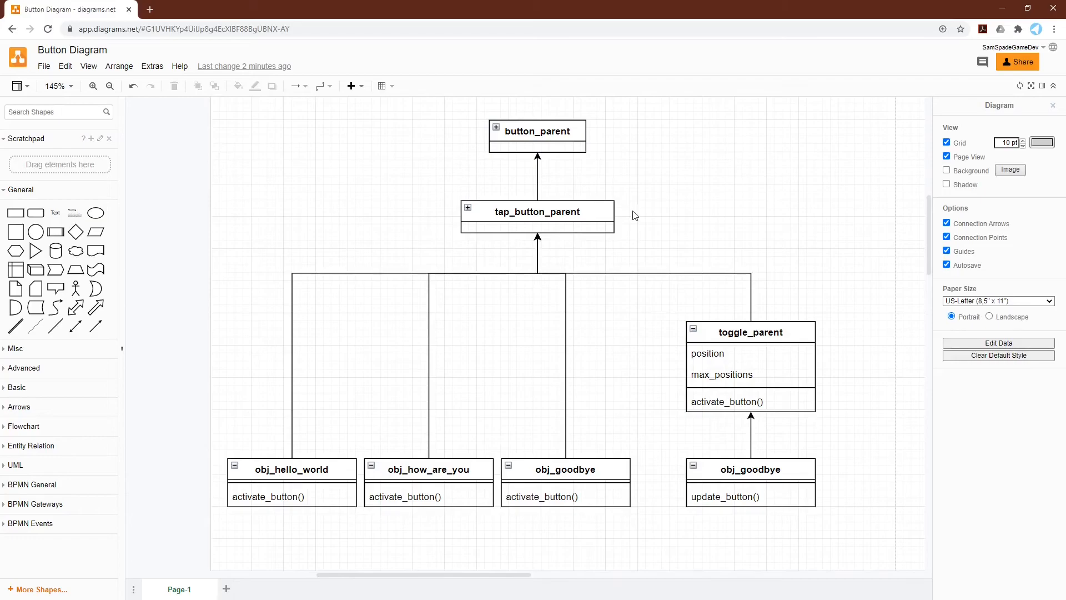
pyautogui.click(537, 141)
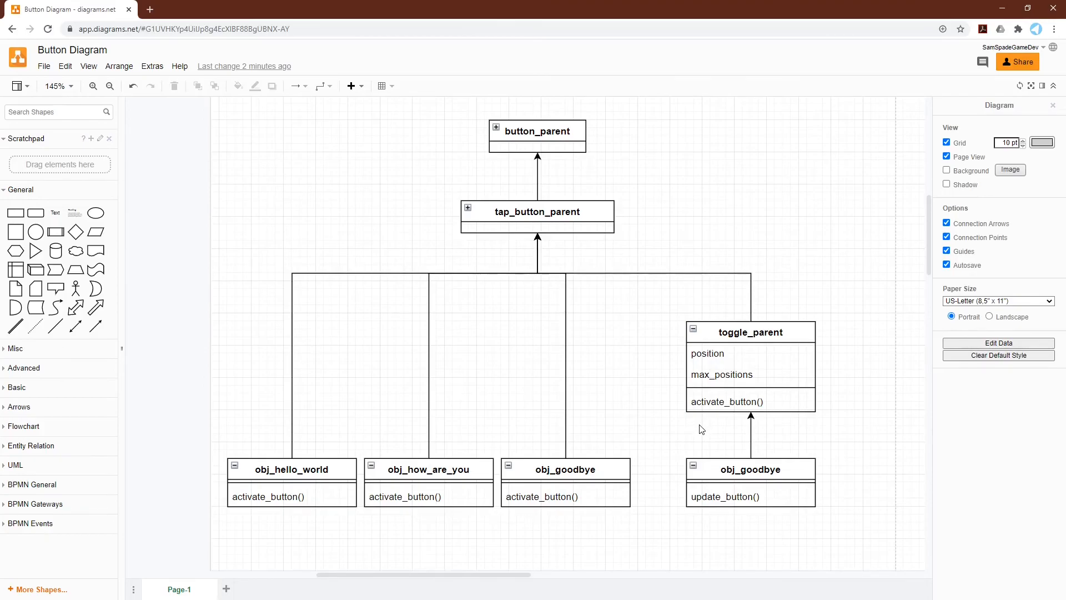
pyautogui.moveTo(723, 302)
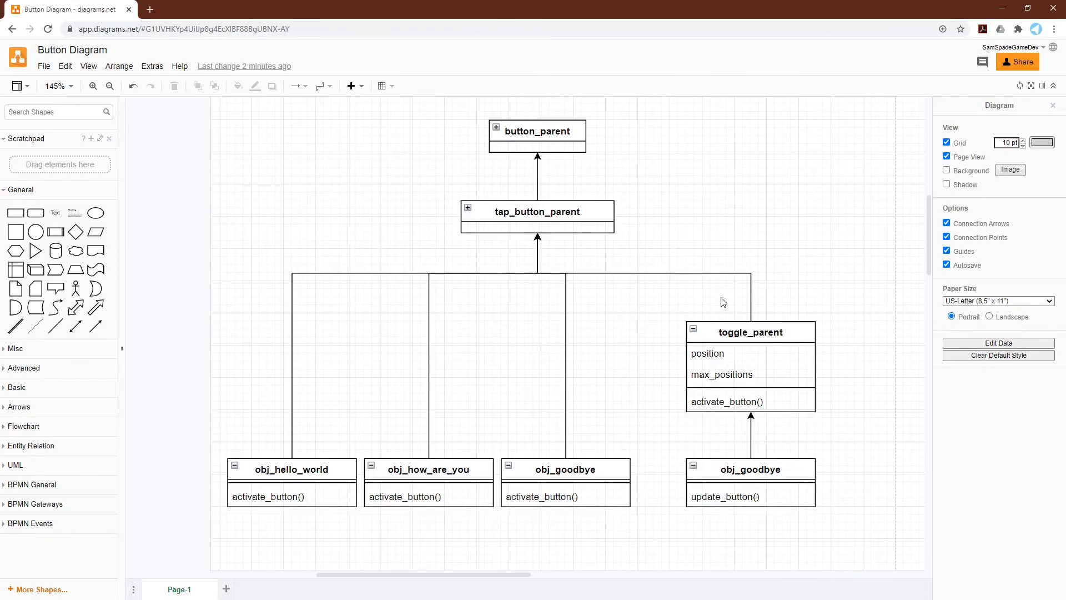
pyautogui.moveTo(647, 202)
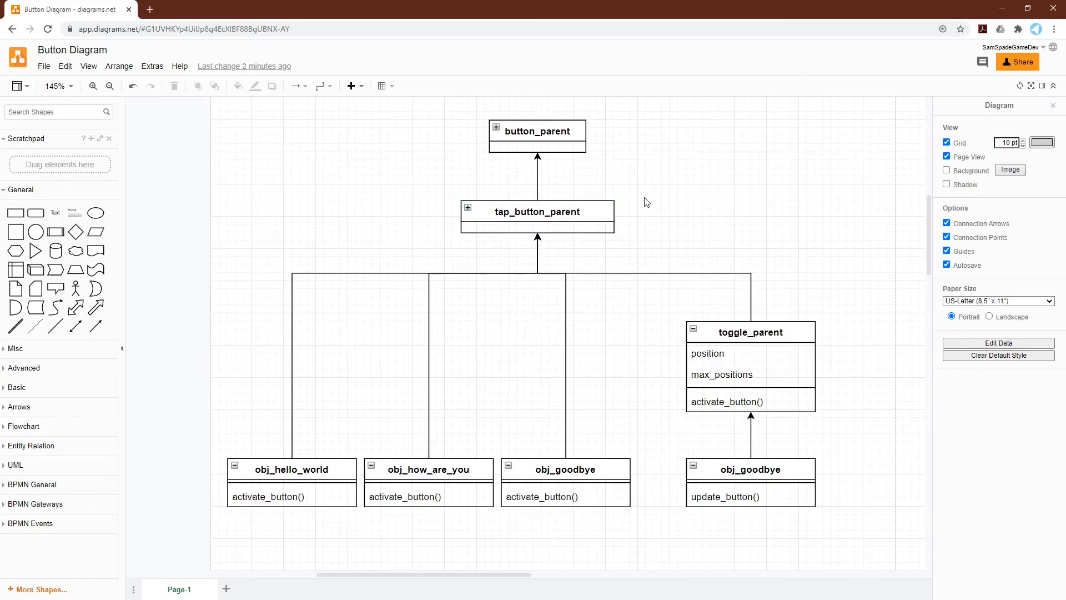
pyautogui.moveTo(486, 247)
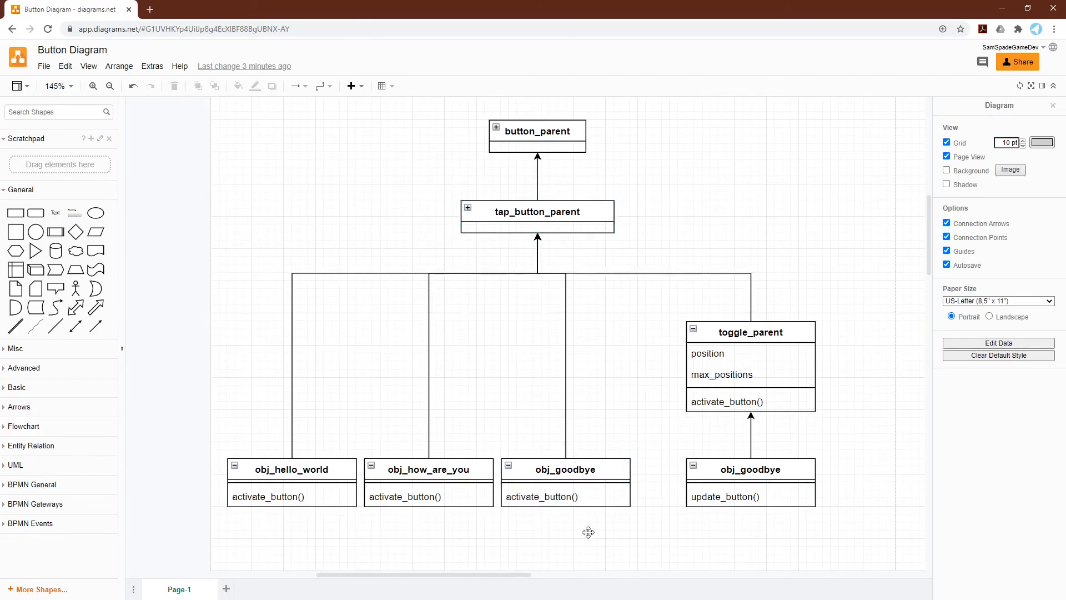
pyautogui.moveTo(751, 361)
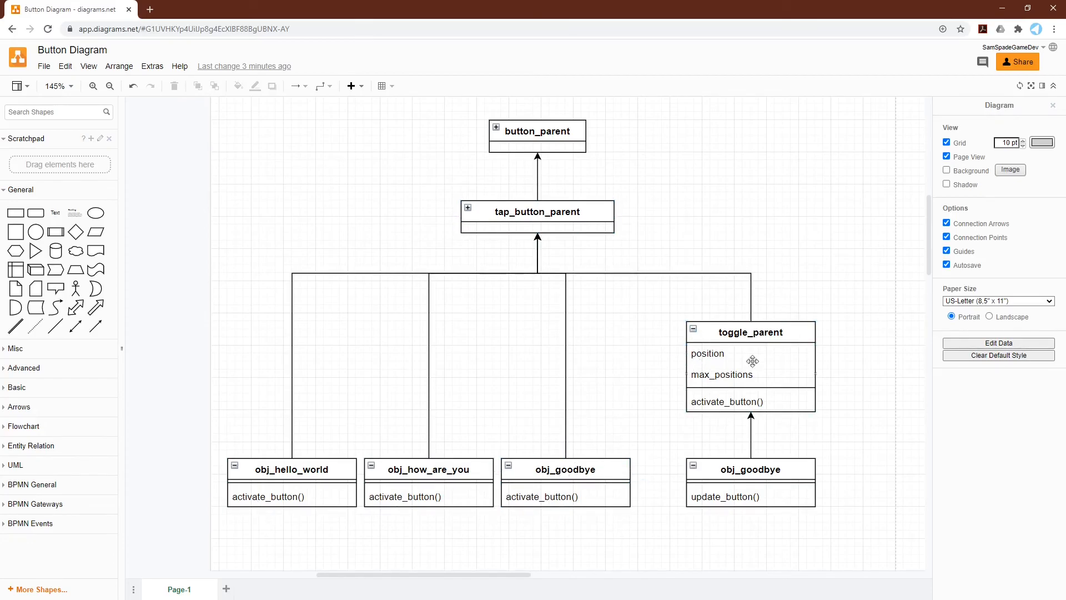
pyautogui.moveTo(783, 354)
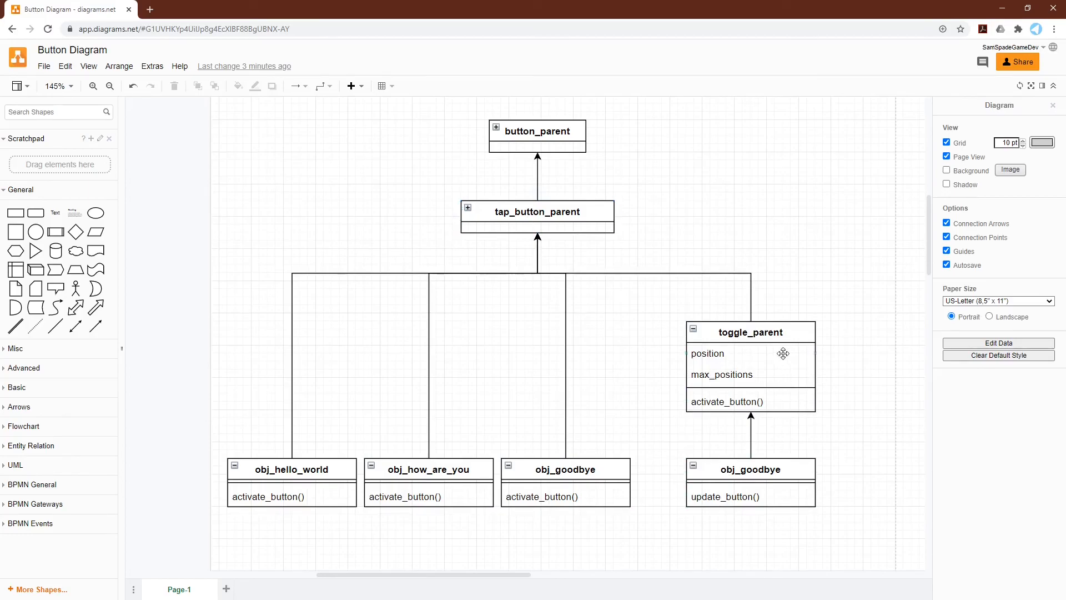
pyautogui.moveTo(772, 531)
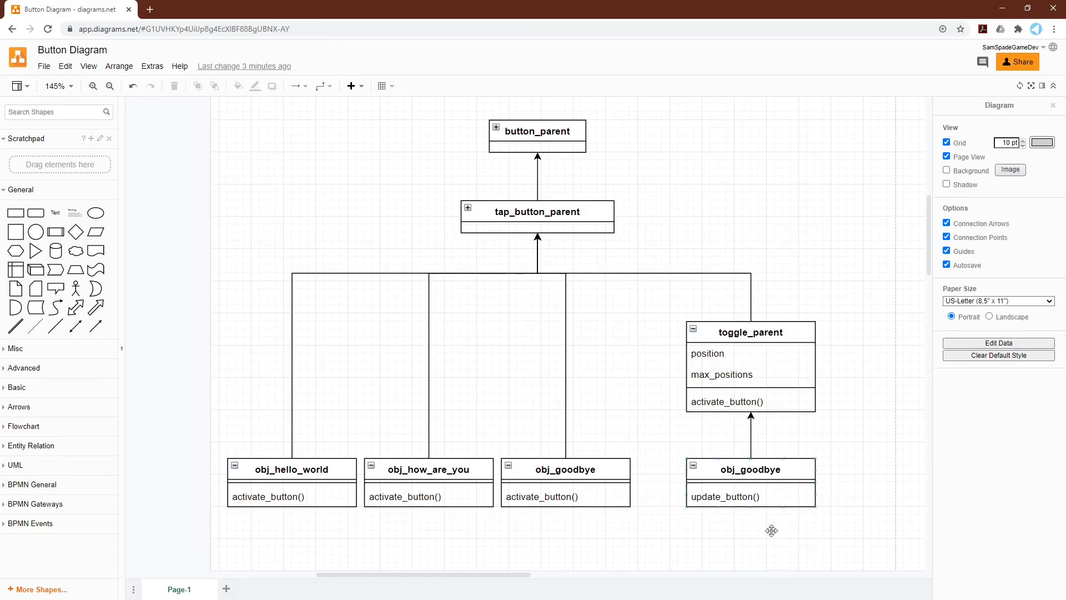
pyautogui.moveTo(720, 522)
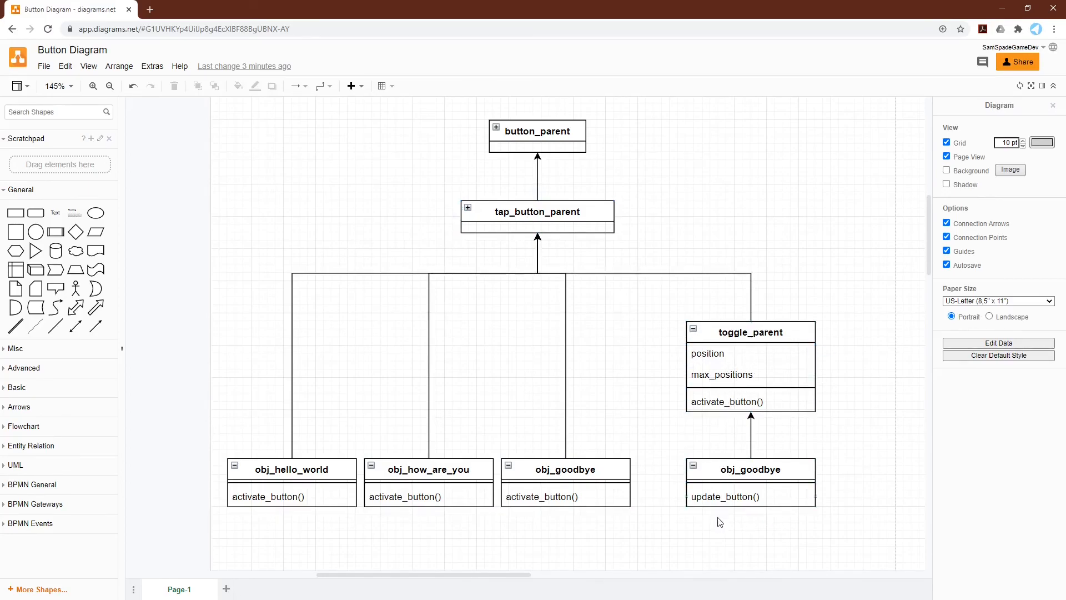